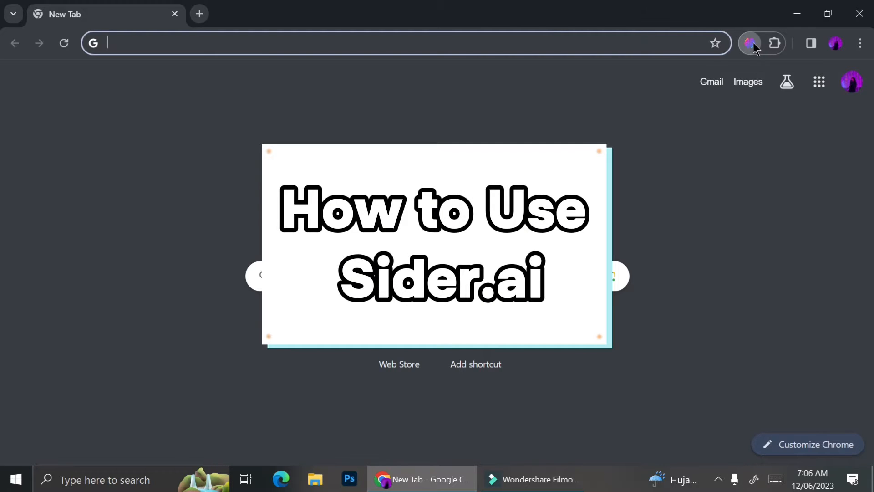
# Bring up the Sider sidebar on its Write tool with an empty Compose topic box.
pyautogui.click(750, 43)
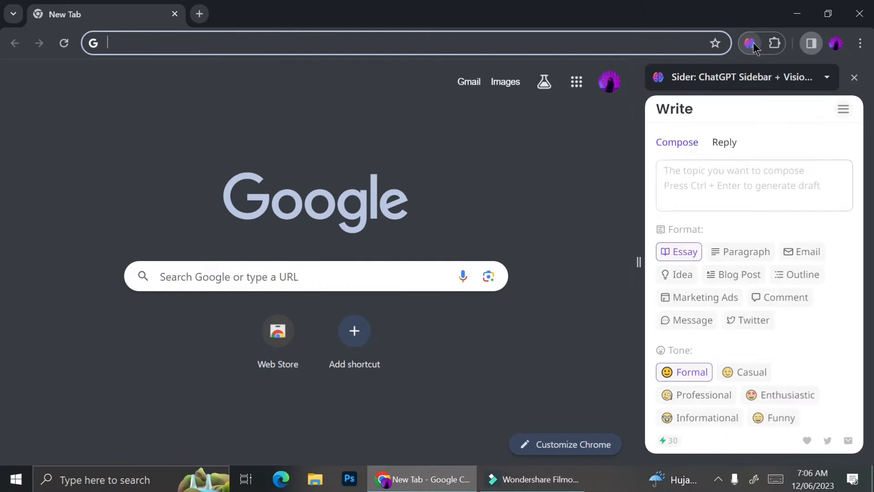
pyautogui.click(754, 185)
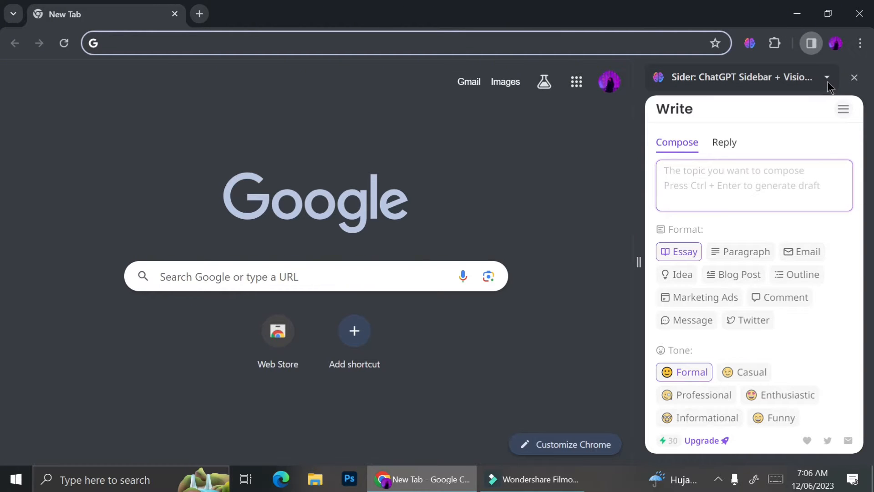
pyautogui.click(829, 78)
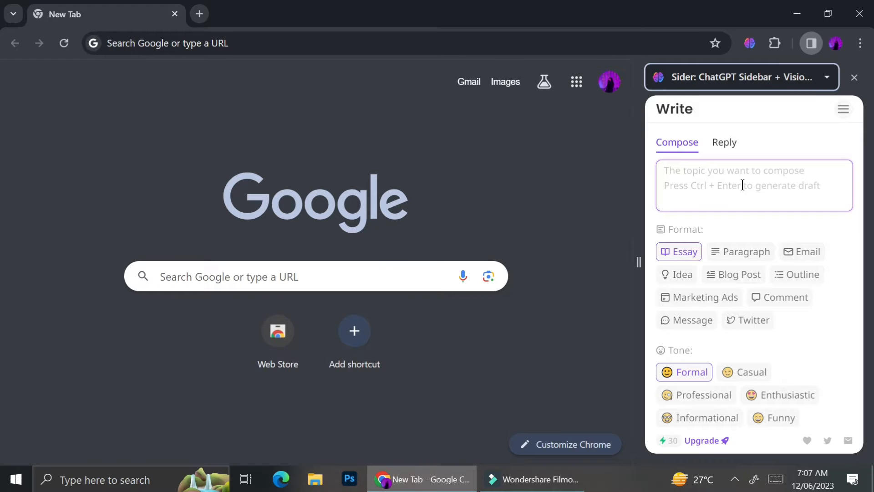
pyautogui.moveTo(826, 129)
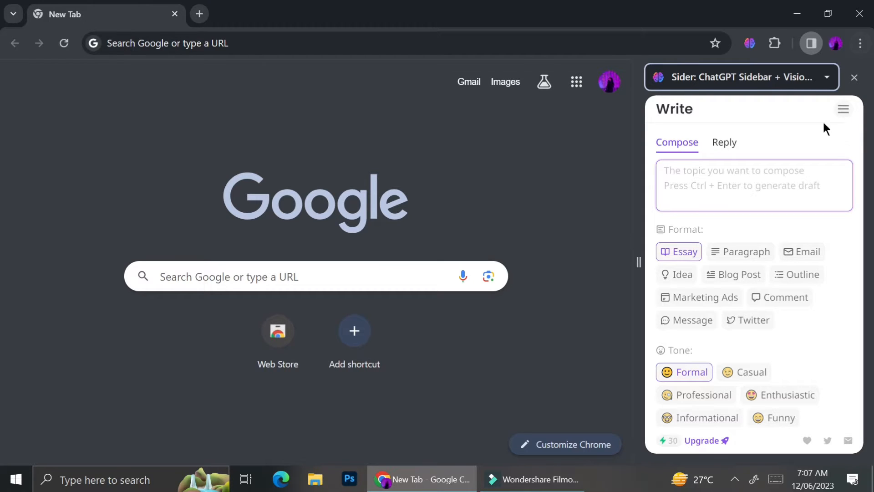
# Generate an Informational Marketing Ads draft for the topic 'chocolate' and review it.
pyautogui.write('chocolate')
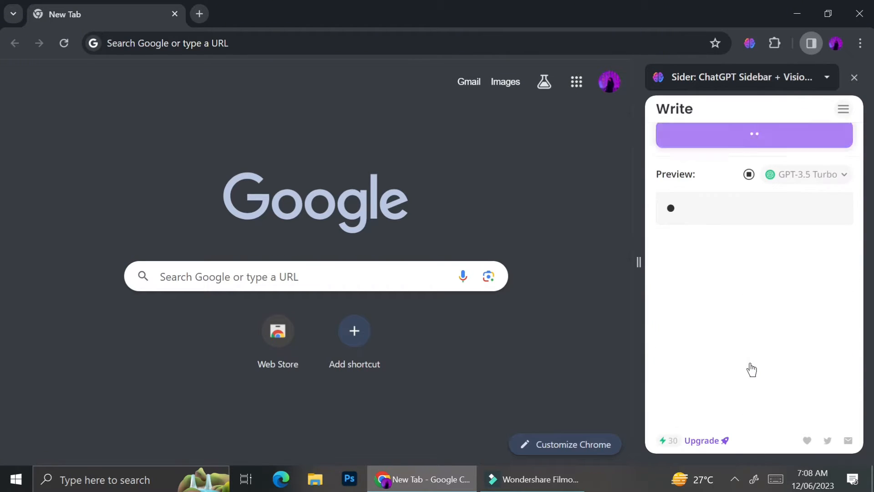
pyautogui.click(753, 134)
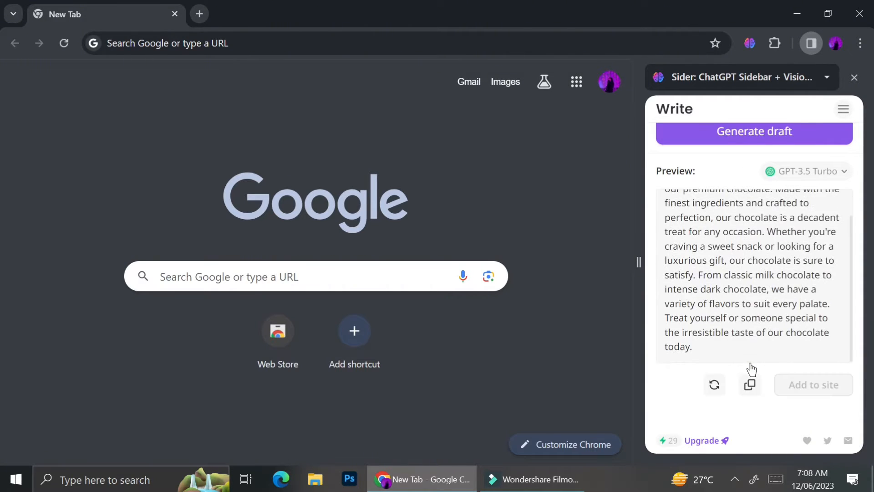
pyautogui.scroll(3)
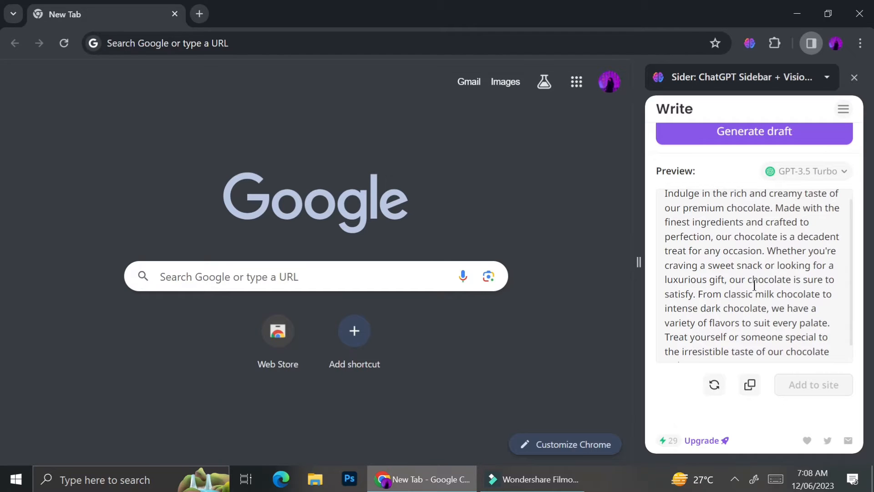
pyautogui.scroll(3)
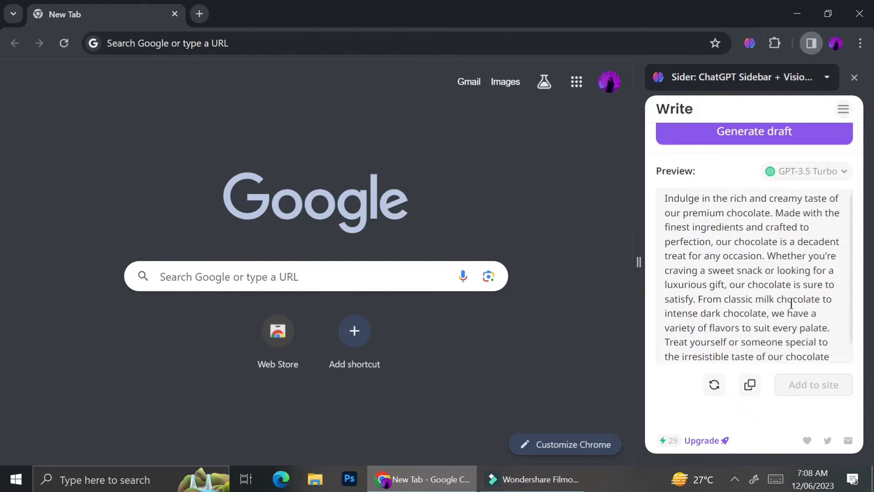
pyautogui.scroll(-3)
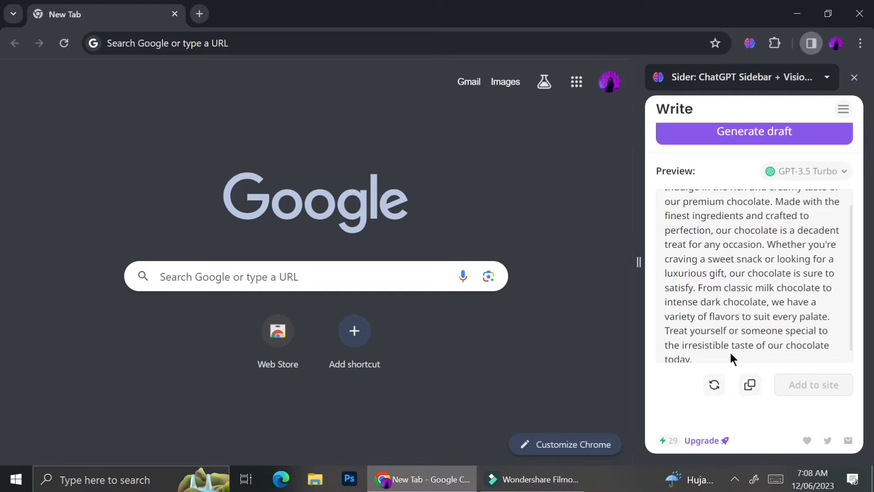
pyautogui.scroll(3)
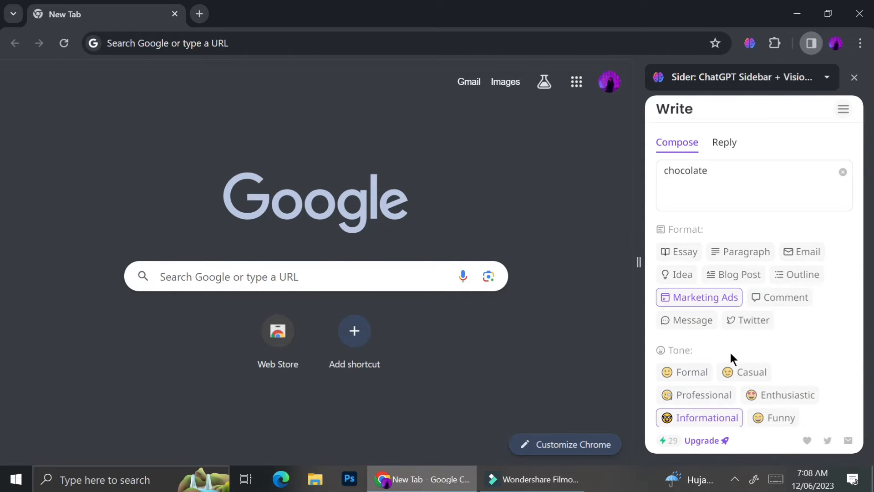
pyautogui.moveTo(819, 235)
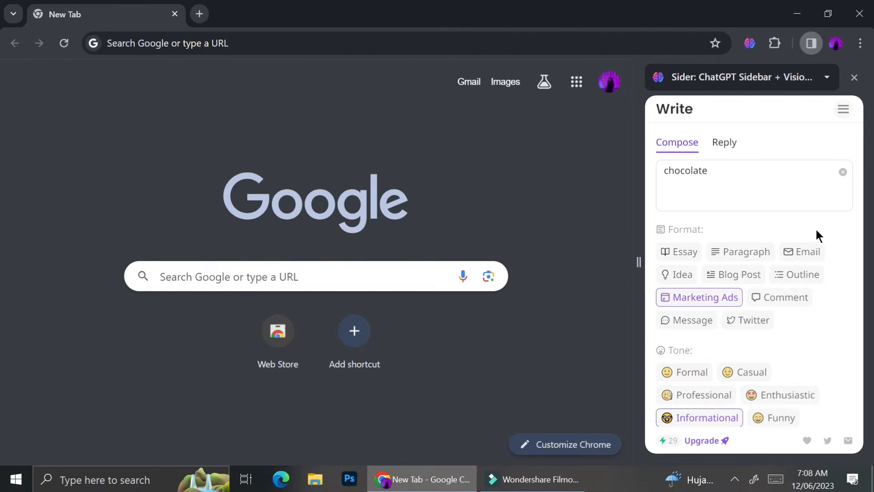
pyautogui.moveTo(746, 274)
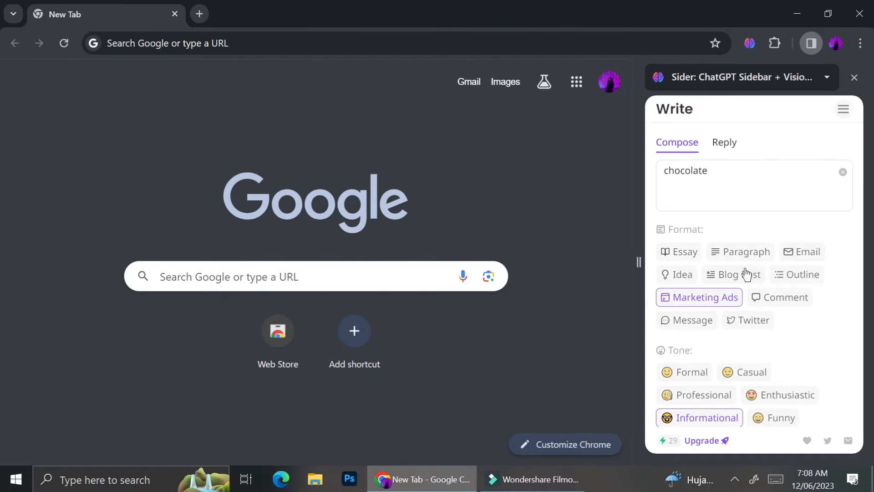
# Generate a Funny, Short Idea draft on 'food and beverage social media content' giving ten one-liner jokes.
pyautogui.click(677, 274)
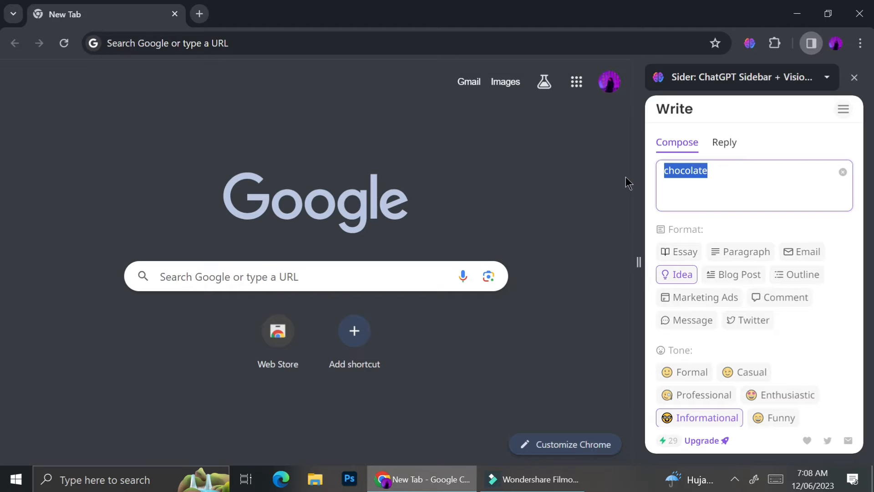
pyautogui.write('food and beverage social media content')
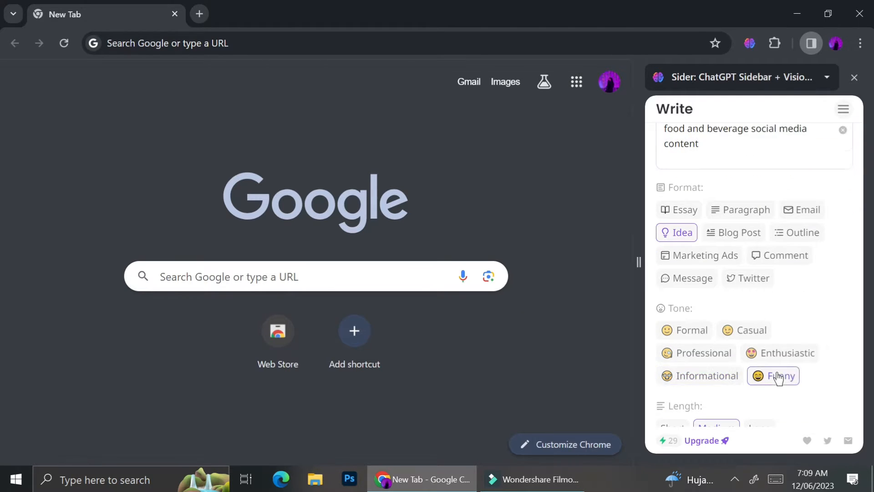
pyautogui.scroll(-3)
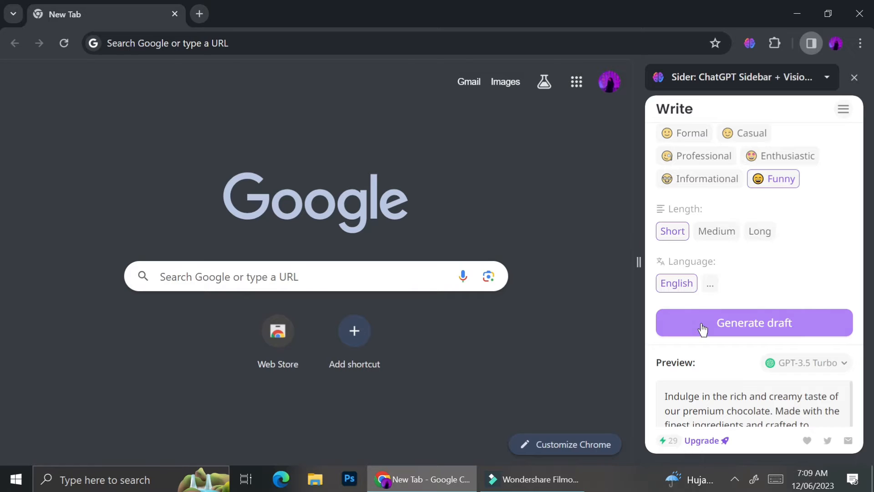
pyautogui.click(755, 322)
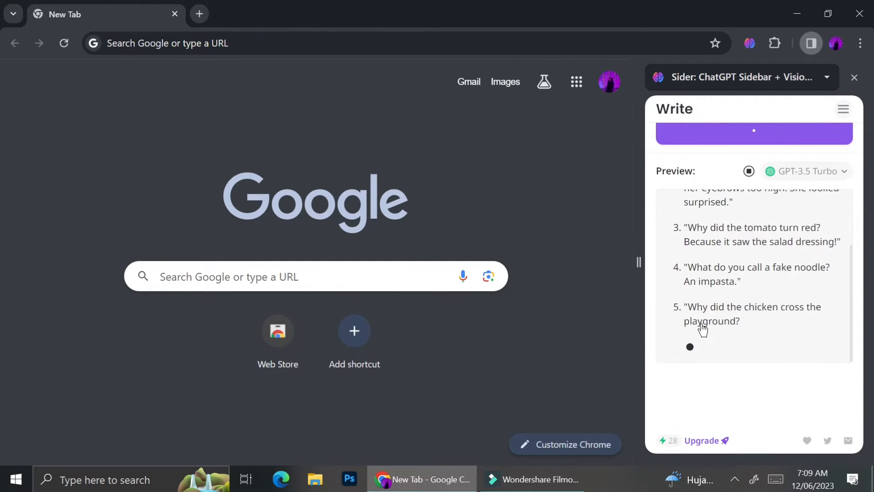
pyautogui.scroll(-3)
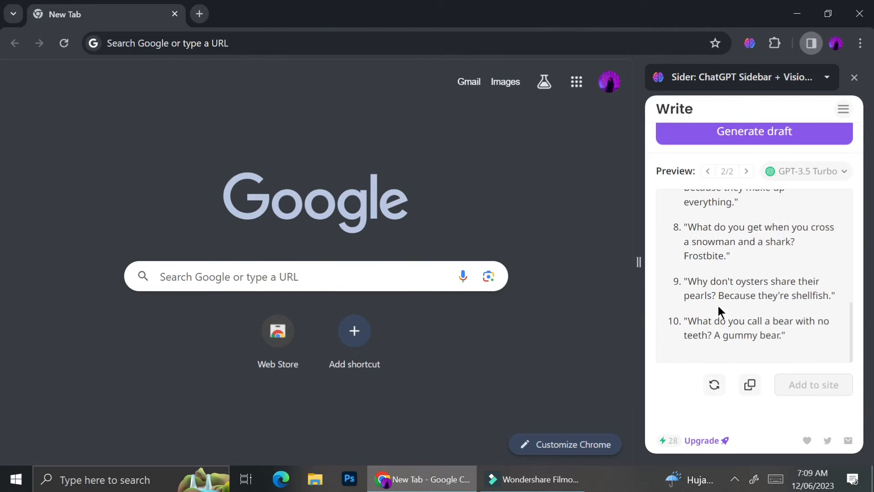
pyautogui.scroll(3)
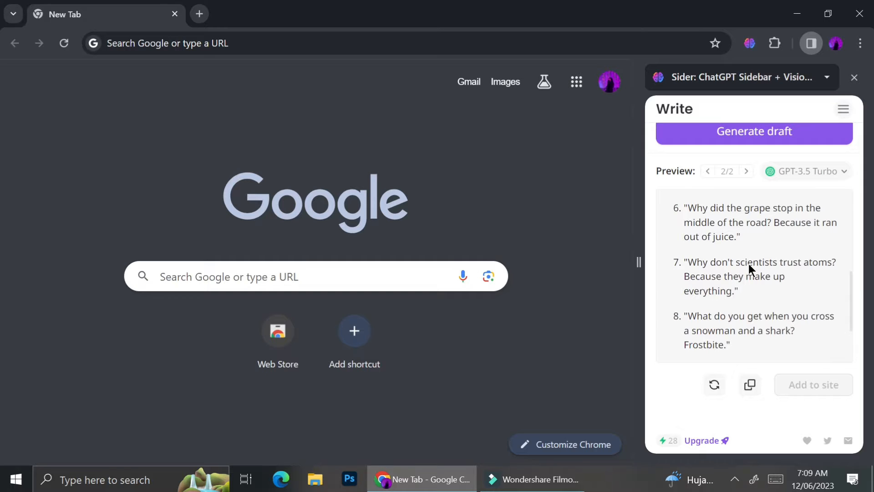
pyautogui.scroll(3)
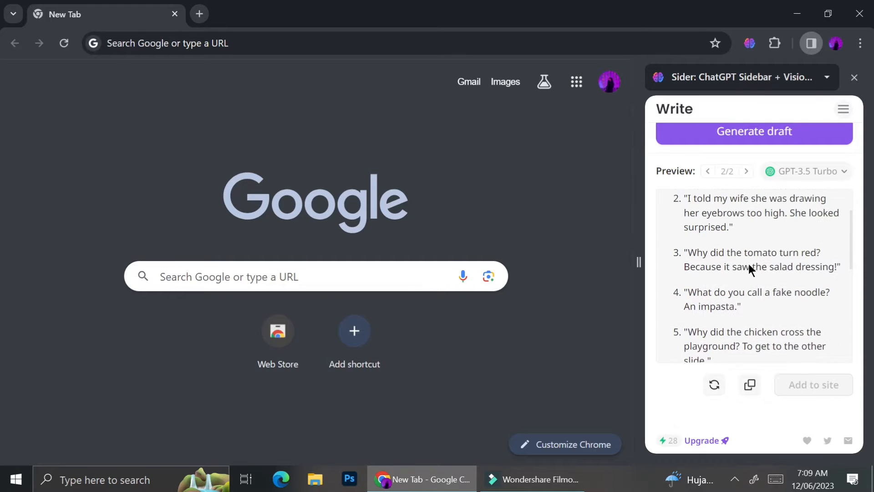
pyautogui.scroll(3)
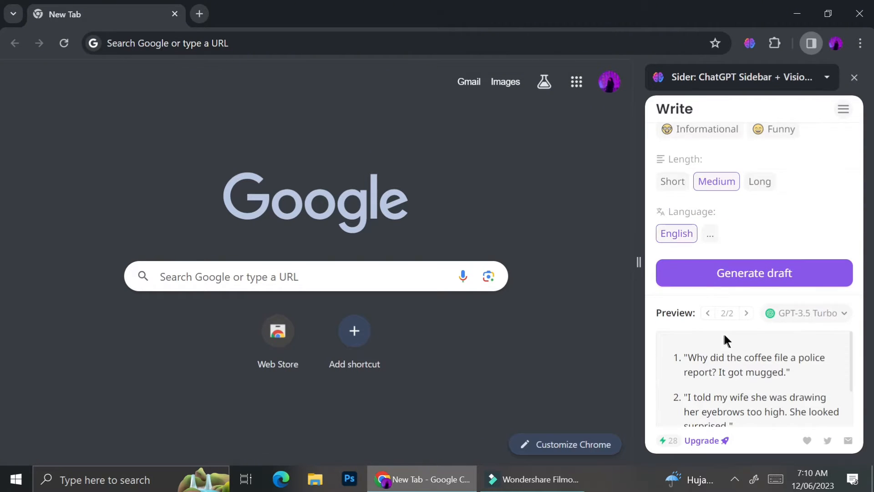
# Generate a Professional Email draft about a 'postponed project', then show Sider's feature bar.
pyautogui.click(754, 272)
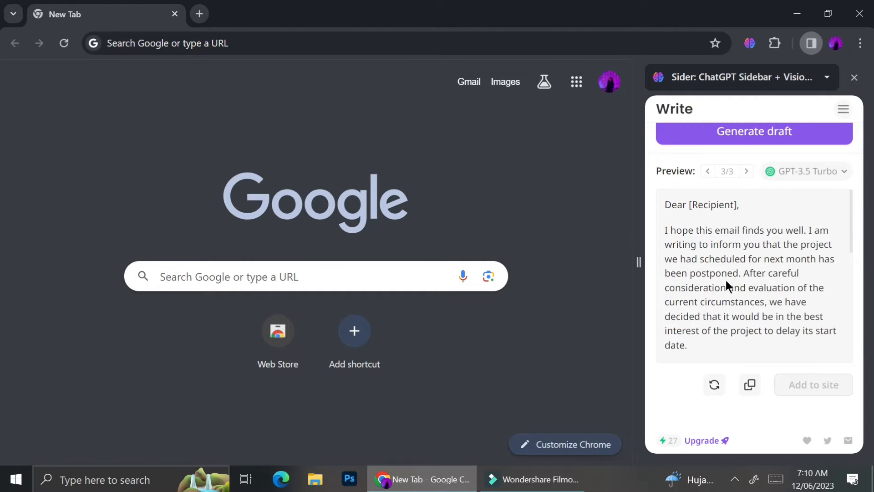
pyautogui.moveTo(726, 323)
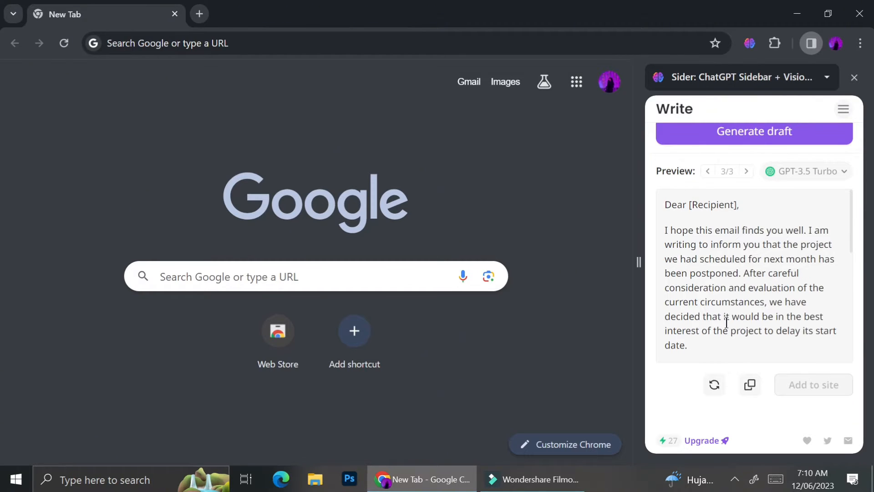
pyautogui.moveTo(731, 344)
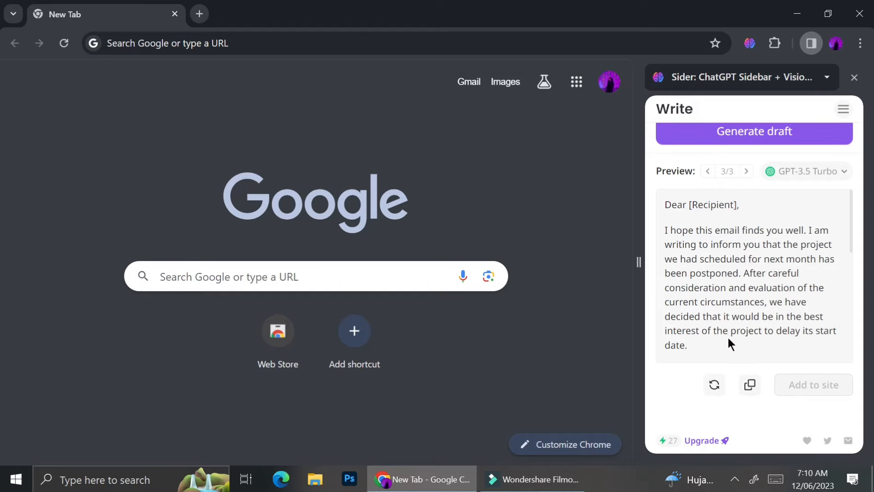
pyautogui.scroll(3)
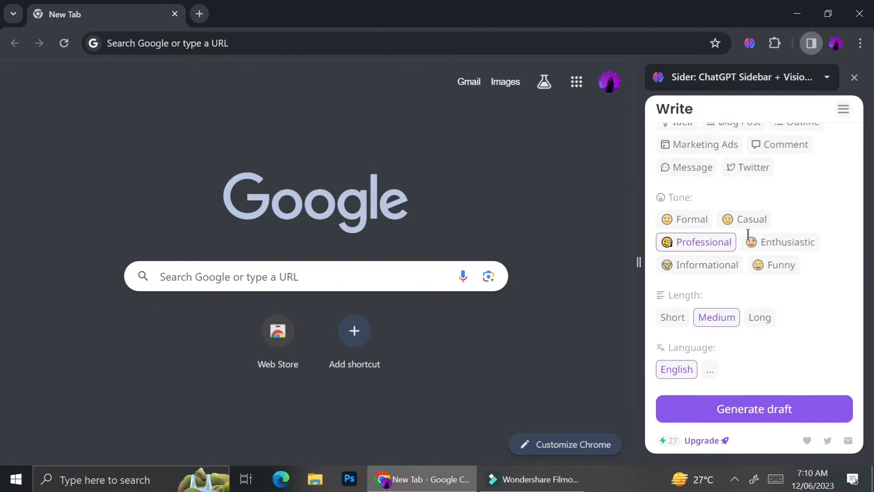
pyautogui.scroll(3)
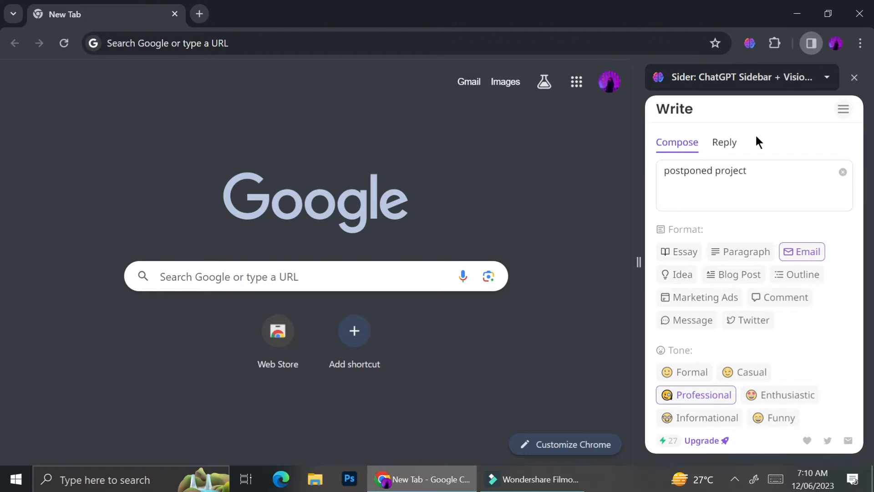
pyautogui.click(843, 108)
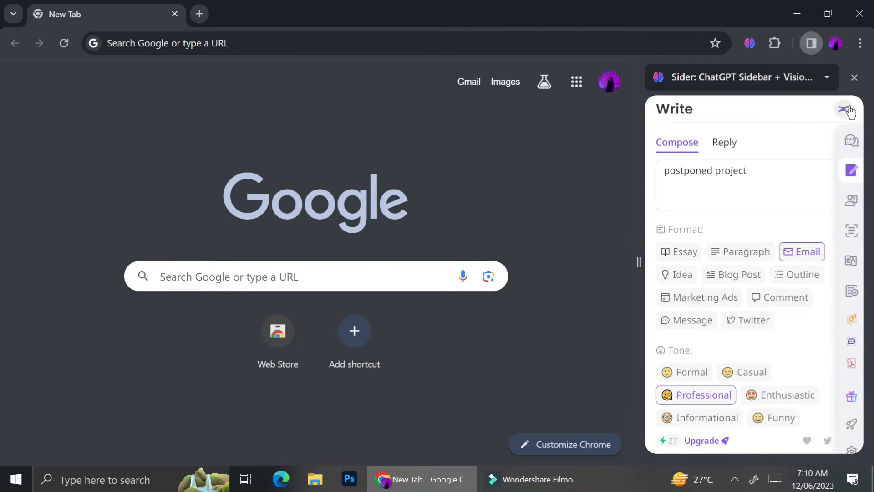
pyautogui.moveTo(847, 139)
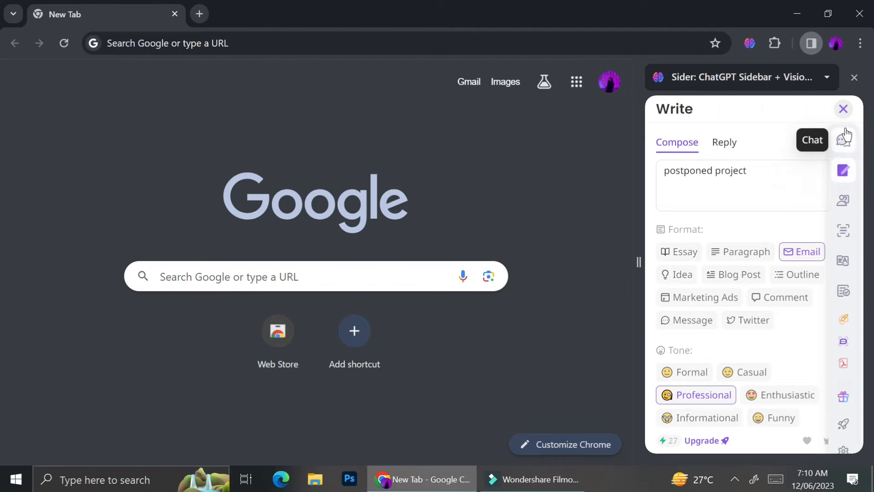
pyautogui.moveTo(843, 201)
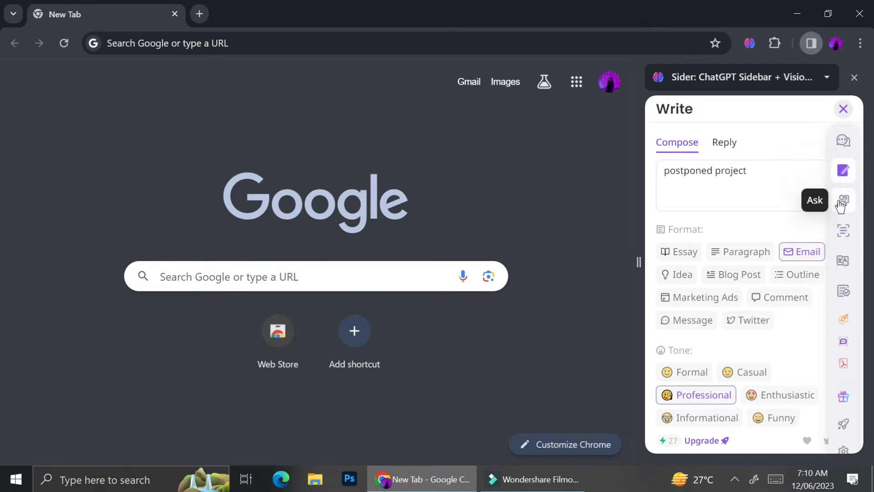
pyautogui.moveTo(844, 230)
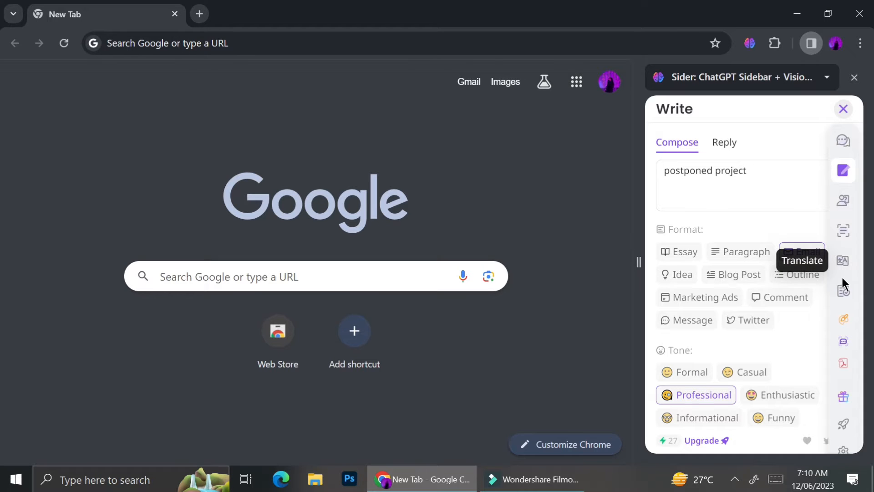
# Use the Grammar tool's Continue Improving to get corrected get-well text with reasons for each change.
pyautogui.click(843, 290)
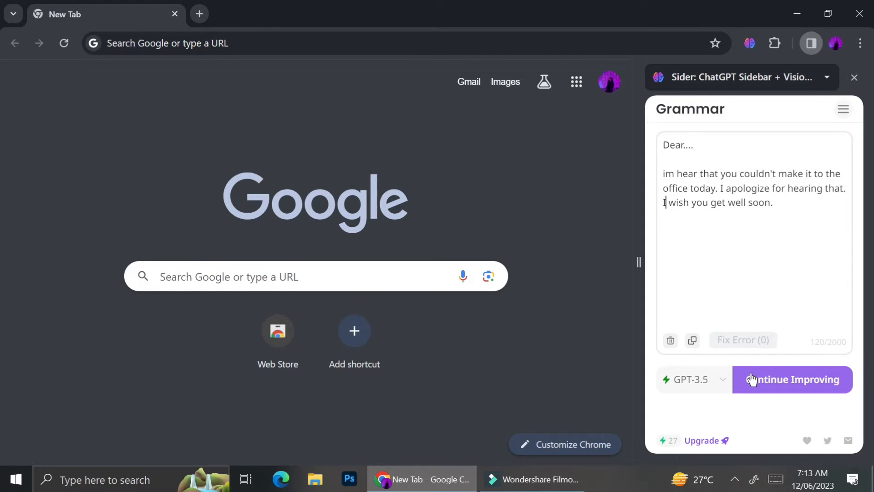
pyautogui.click(791, 379)
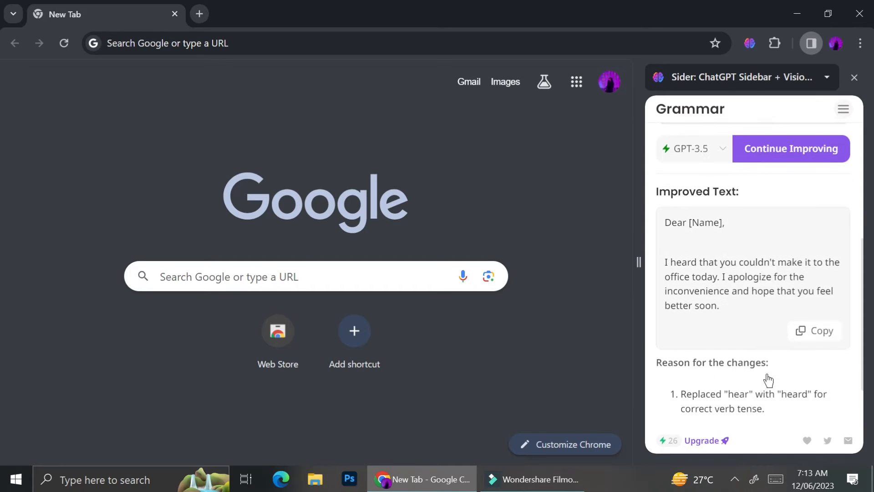
pyautogui.moveTo(781, 257)
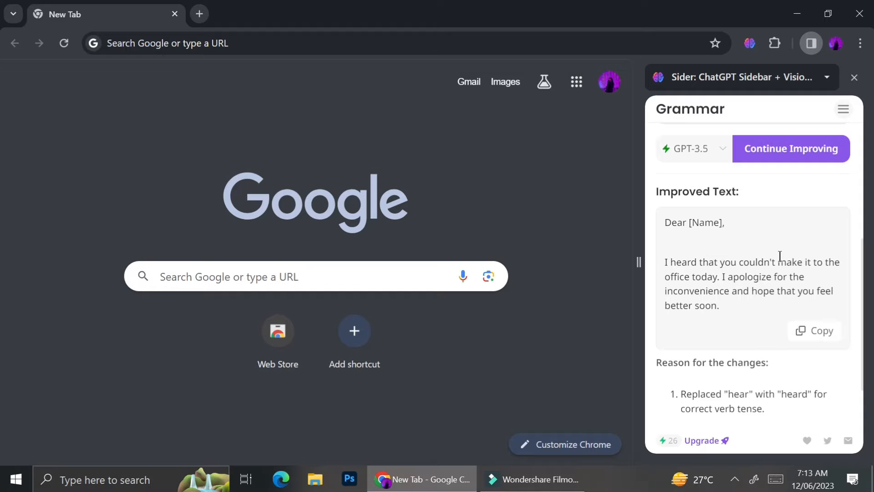
pyautogui.scroll(-3)
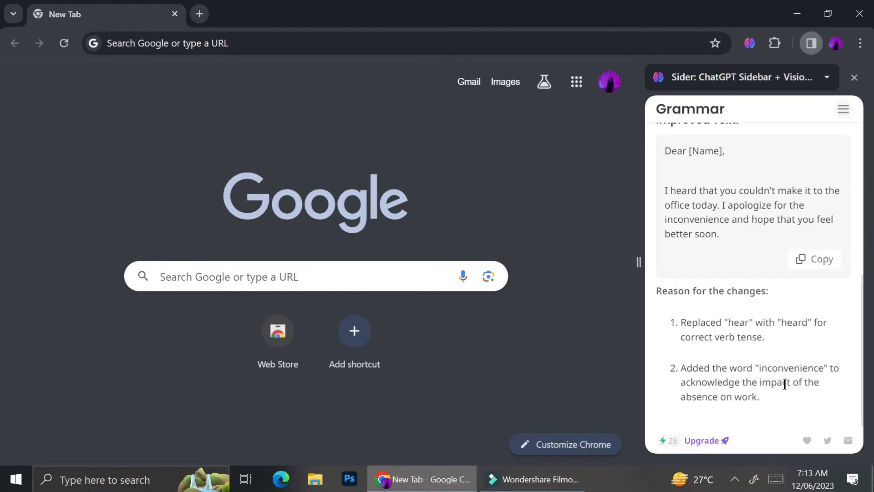
pyautogui.scroll(3)
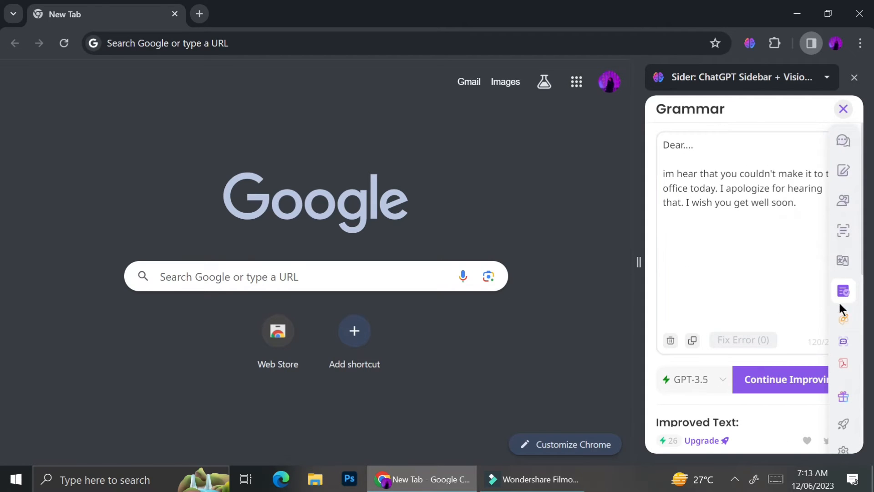
# In the Ask tool, choose the Explain this prompt and enter 'how to make chocolate'.
pyautogui.click(844, 200)
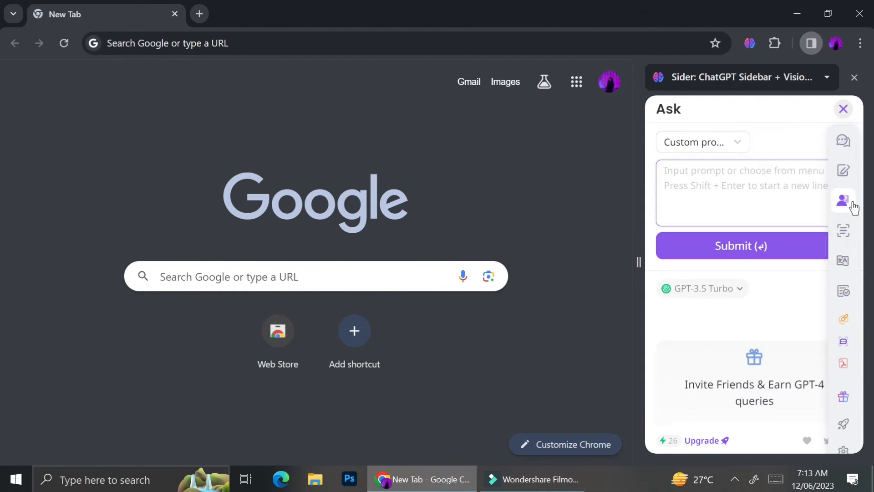
pyautogui.click(701, 142)
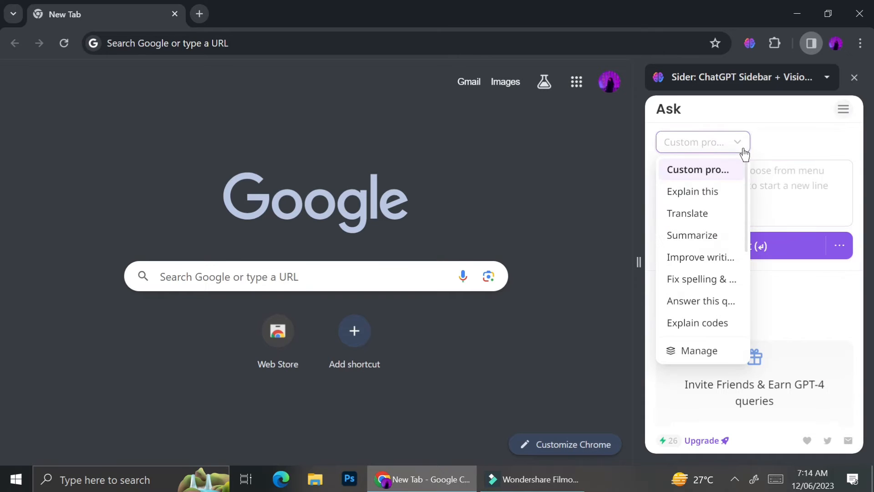
pyautogui.moveTo(722, 265)
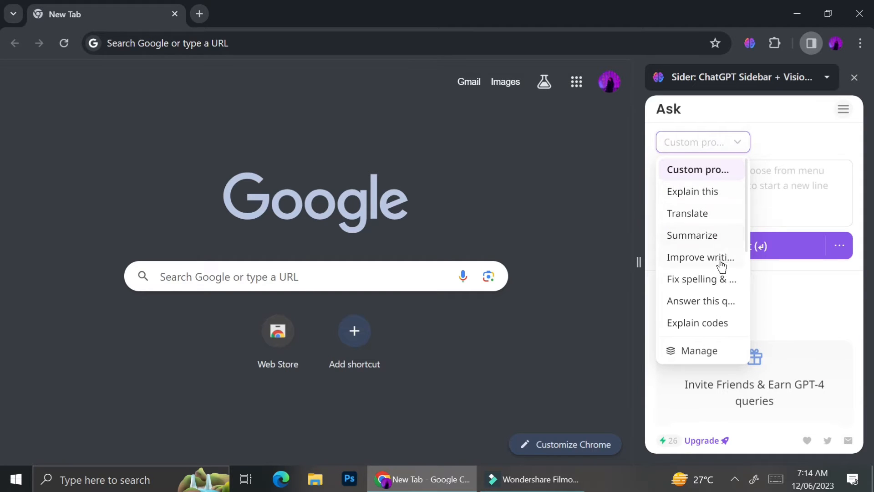
pyautogui.moveTo(708, 329)
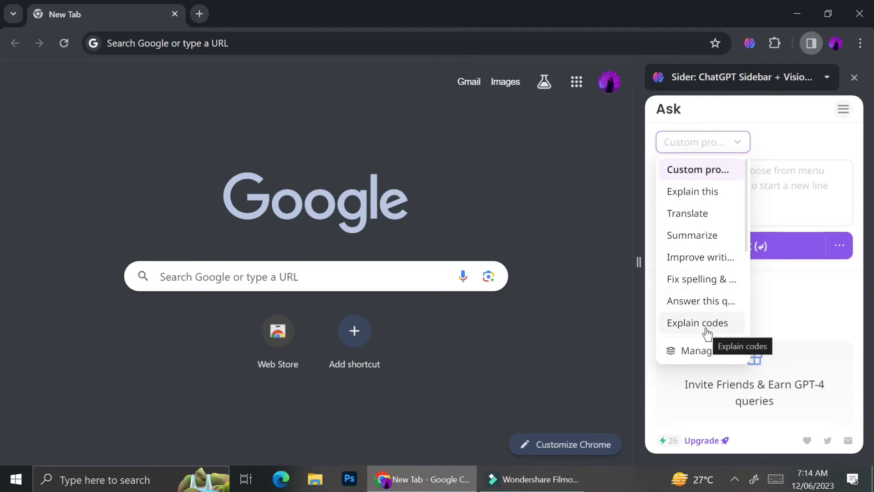
pyautogui.moveTo(705, 326)
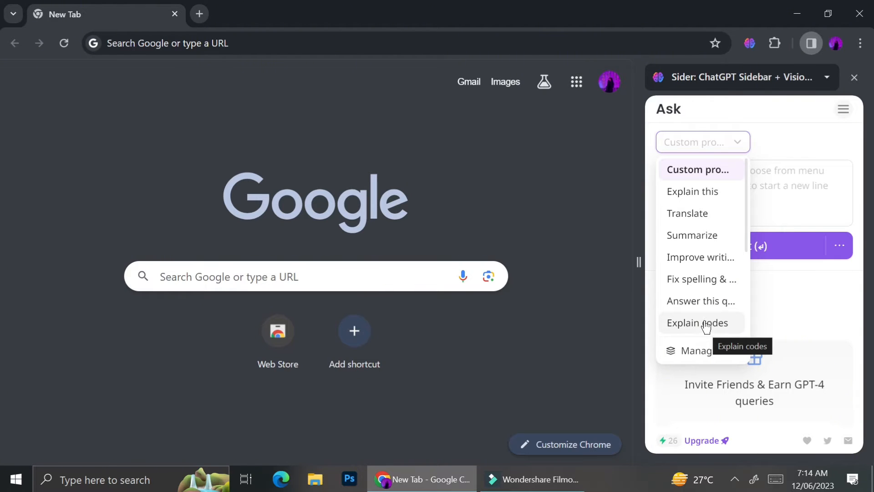
pyautogui.moveTo(714, 235)
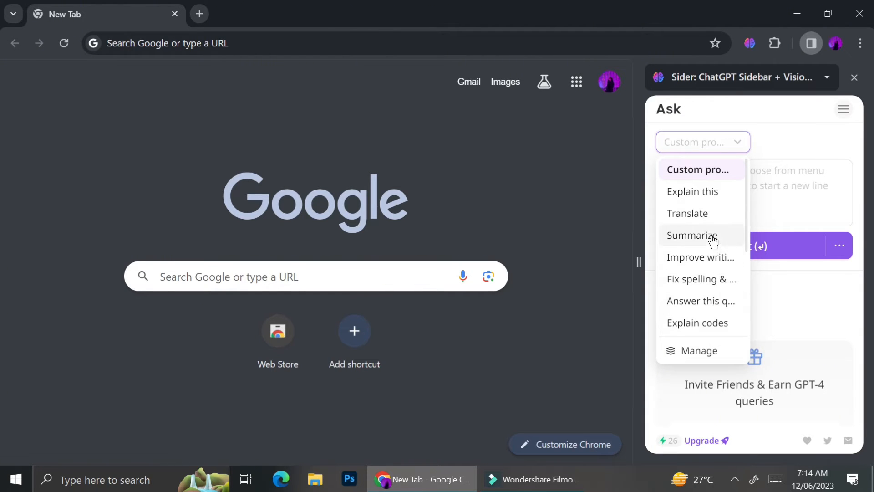
pyautogui.moveTo(692, 235)
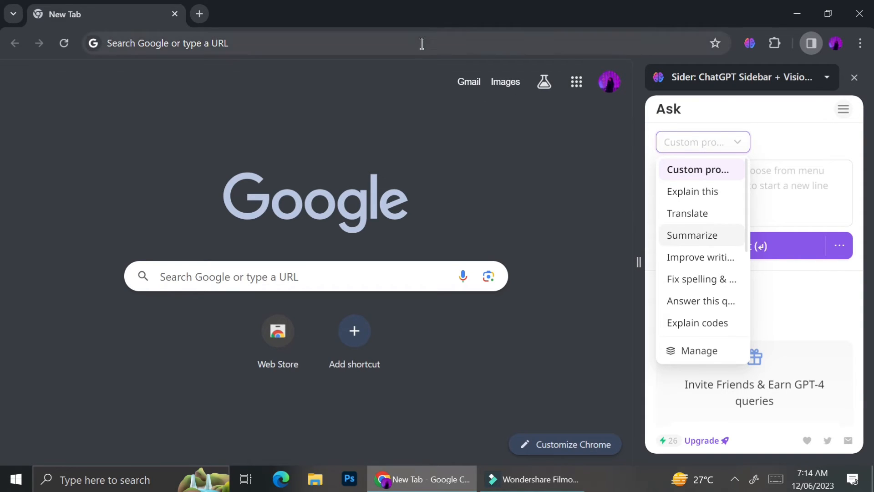
pyautogui.moveTo(692, 191)
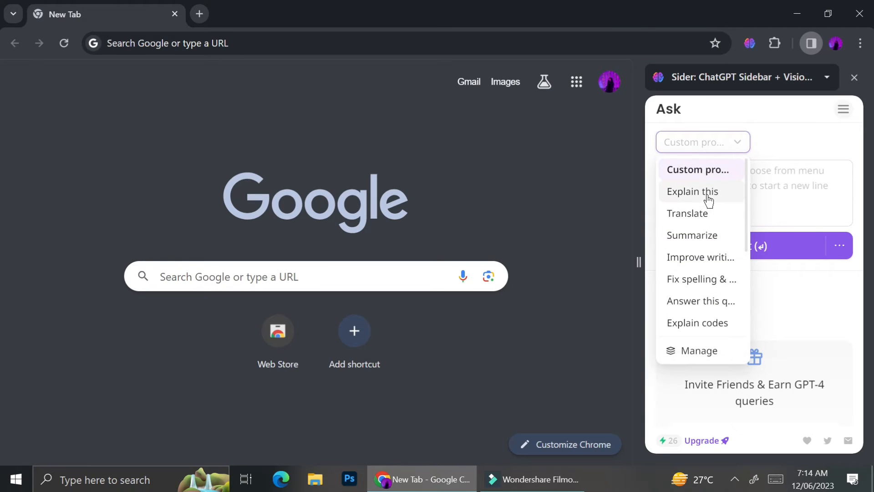
pyautogui.click(692, 192)
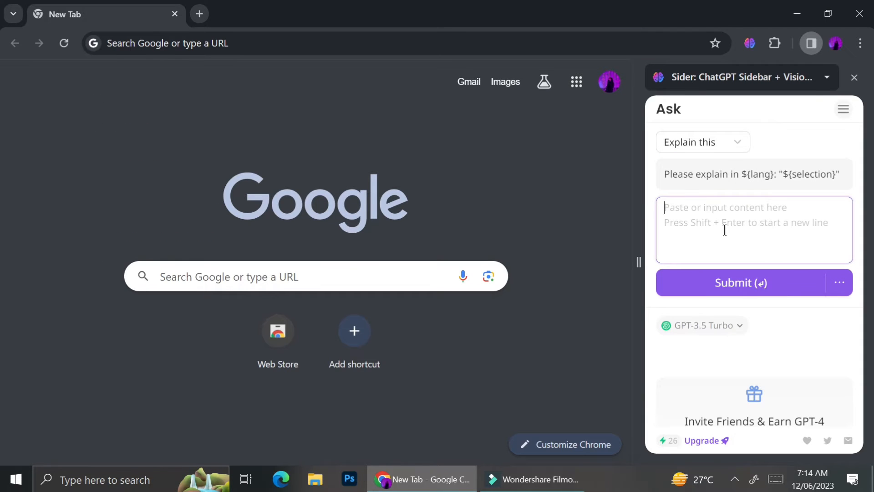
pyautogui.write('how to make chocolate')
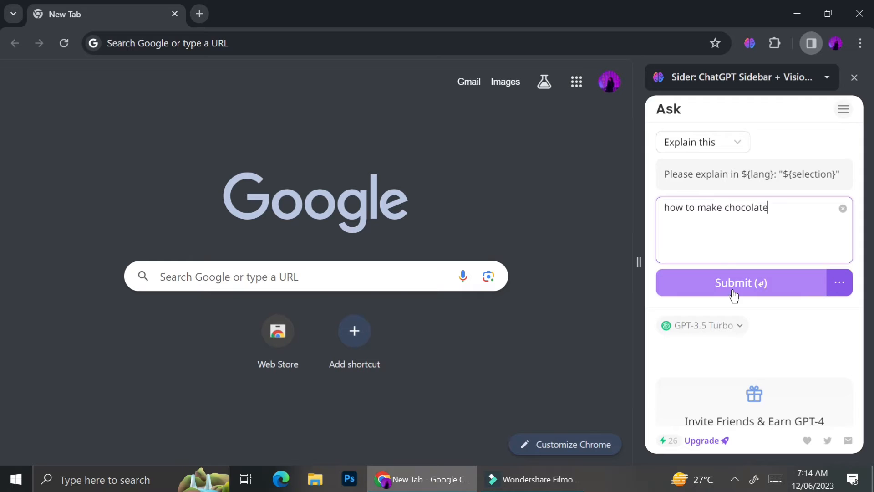
# Submit the chocolate question for an explanation, then switch the prompt to Summarize.
pyautogui.click(741, 283)
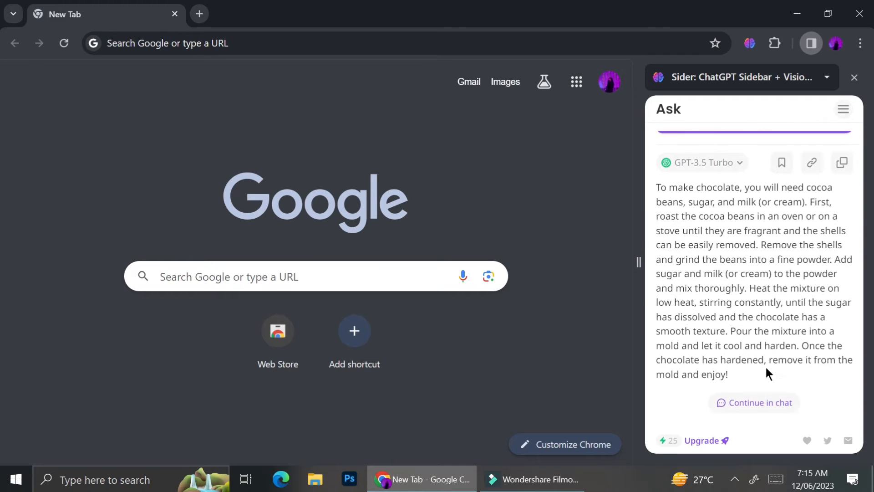
pyautogui.click(701, 142)
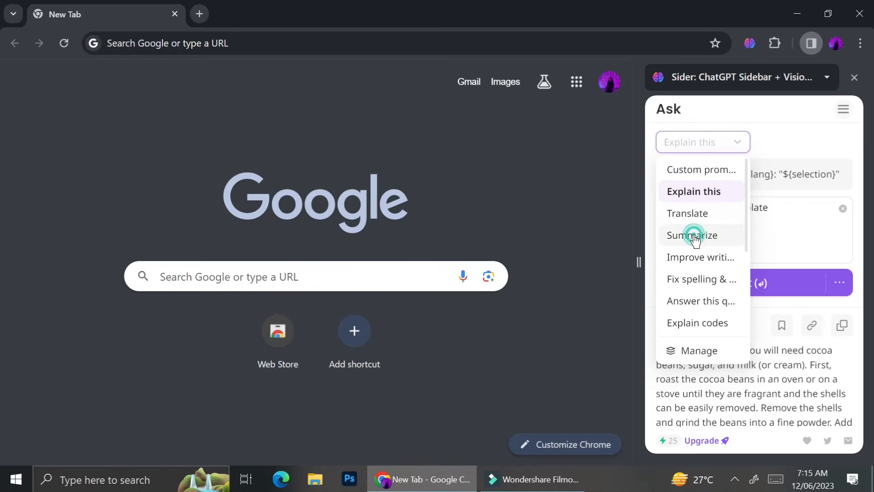
pyautogui.click(692, 235)
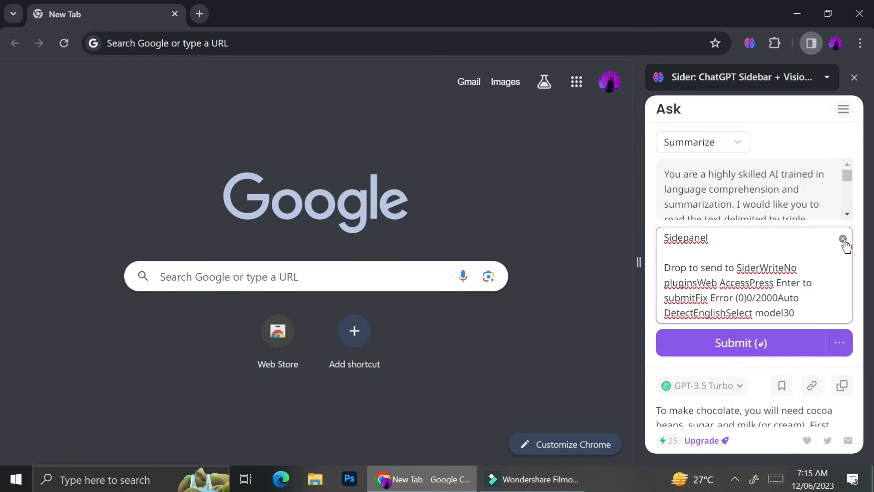
# Clear the input, feed the explanation to Summarize and dismiss the feedback popup to get a short summary.
pyautogui.click(844, 238)
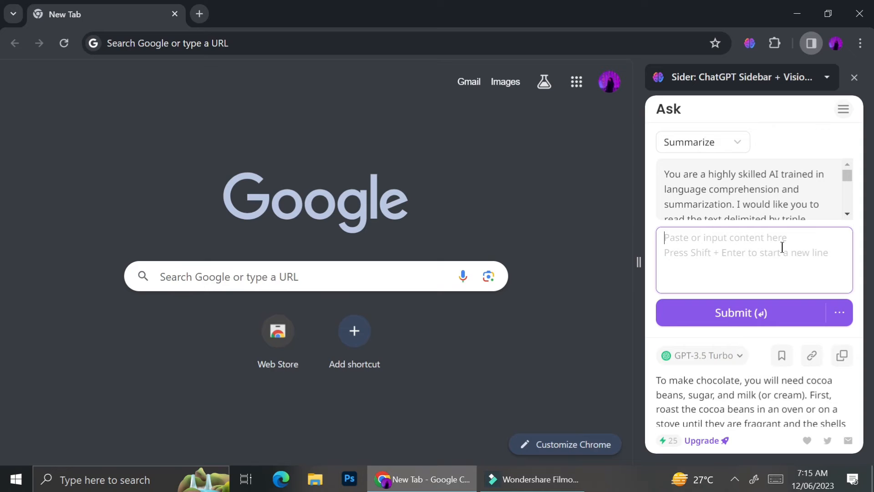
pyautogui.doubleClick(727, 394)
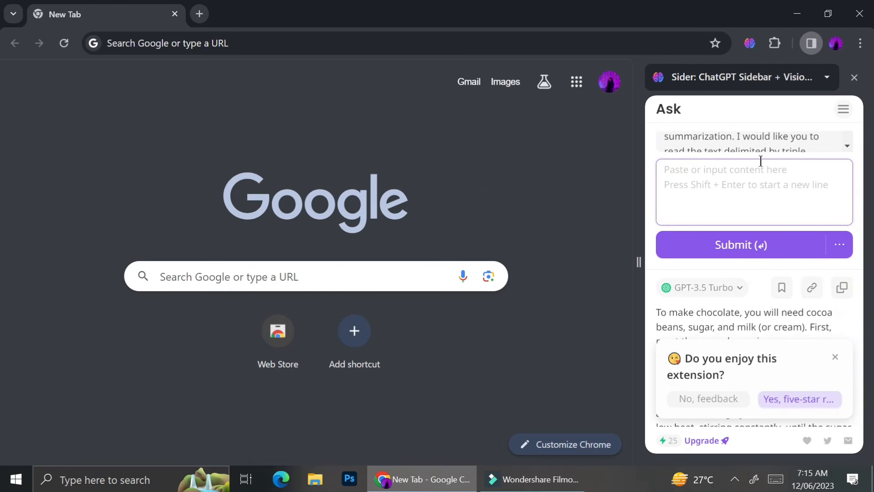
pyautogui.scroll(-3)
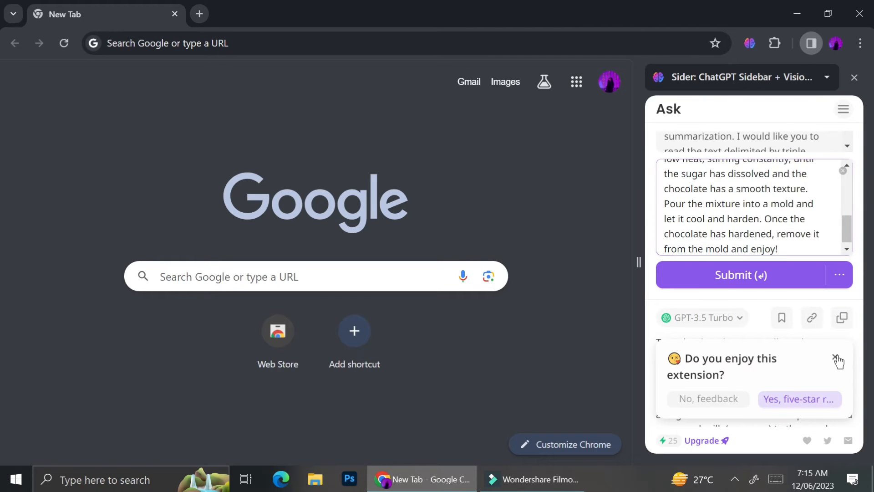
pyautogui.click(754, 274)
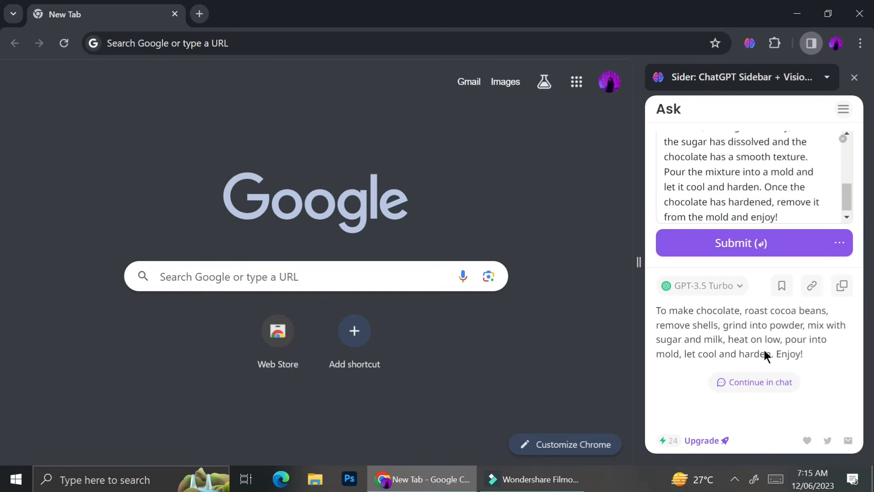
pyautogui.moveTo(831, 361)
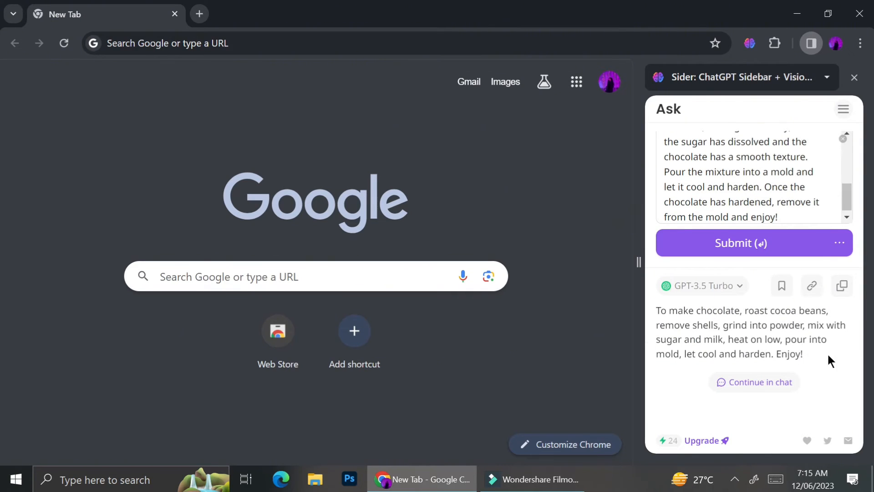
pyautogui.moveTo(814, 356)
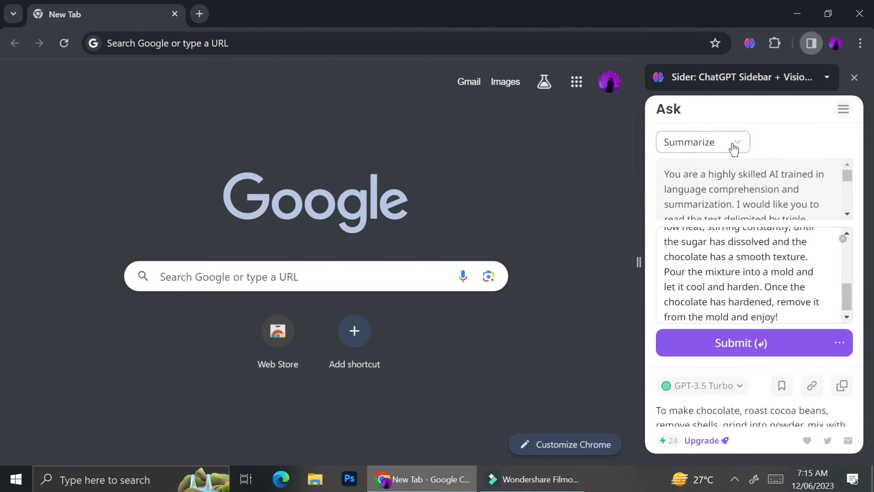
# With the Answer this question prompt, ask 'what is the meaning of life?' and get the GPT-3.5 answer.
pyautogui.click(701, 142)
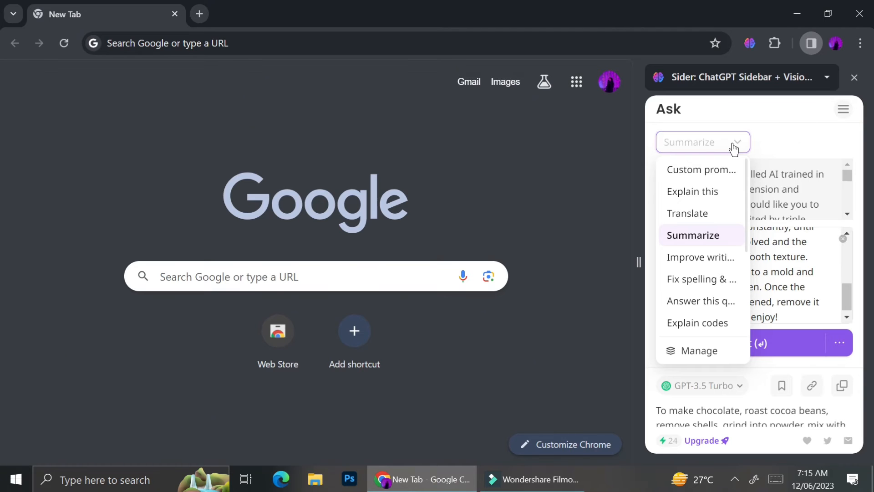
pyautogui.moveTo(701, 302)
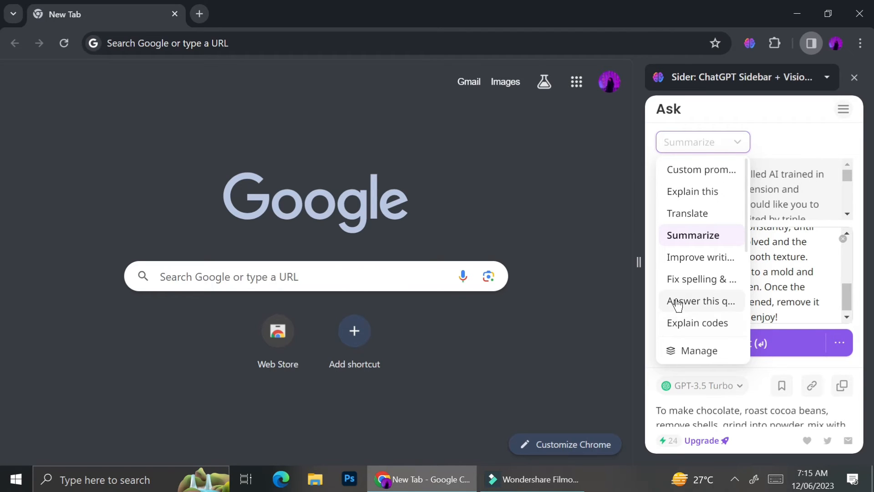
pyautogui.click(701, 301)
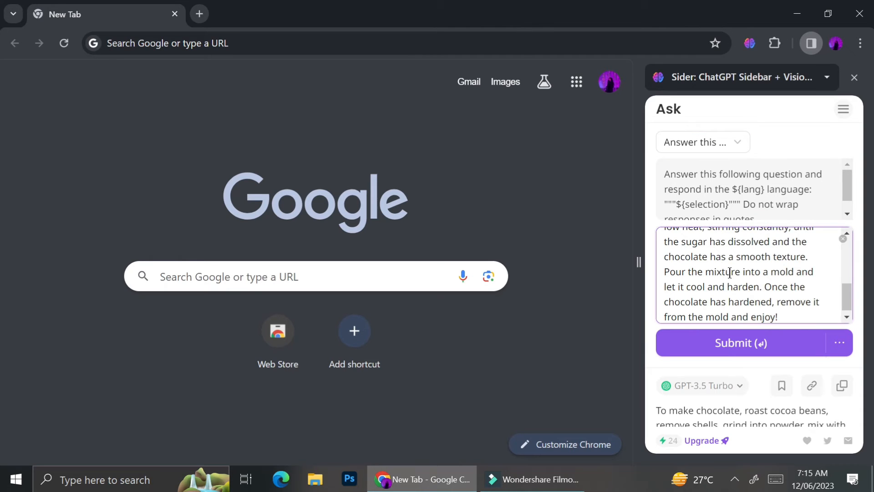
pyautogui.click(843, 239)
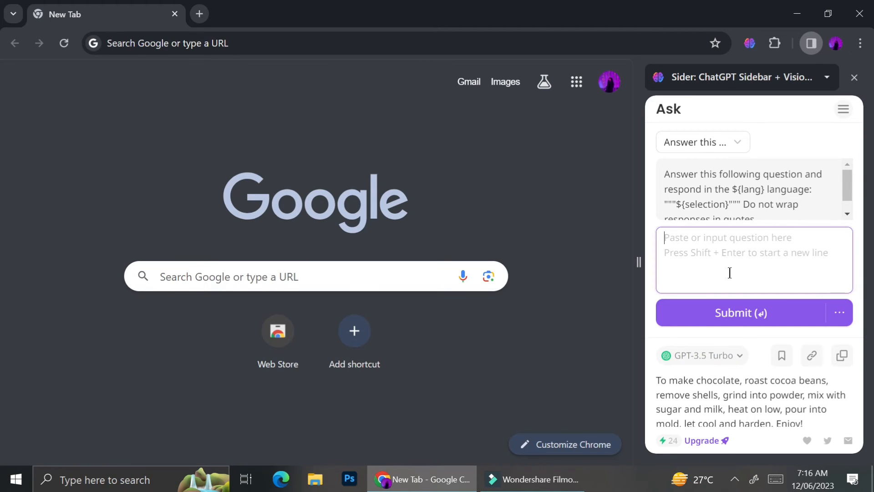
pyautogui.click(740, 312)
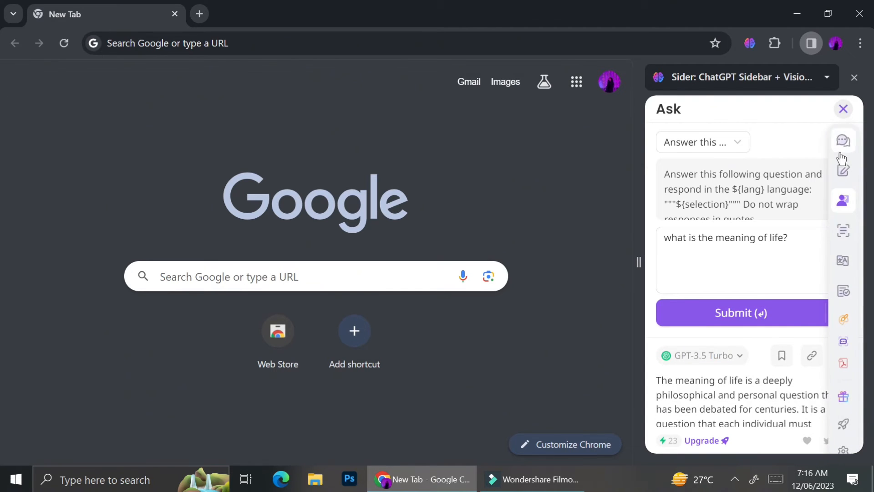
pyautogui.moveTo(843, 363)
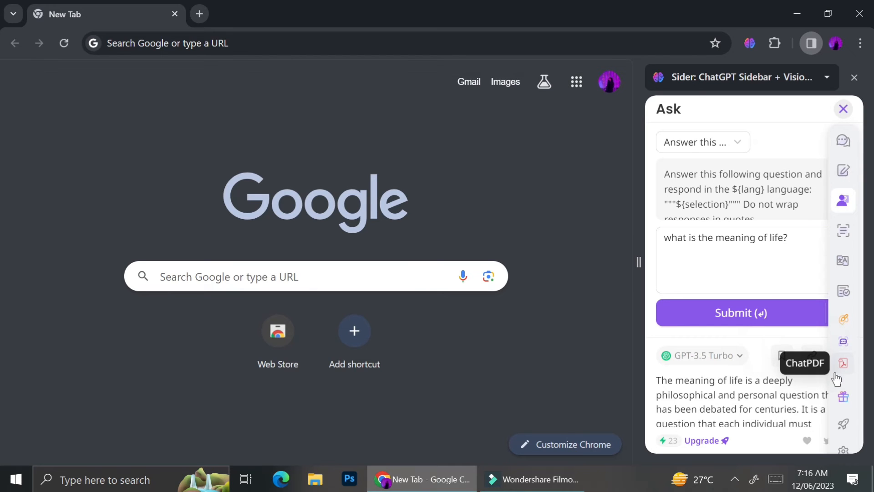
pyautogui.moveTo(843, 422)
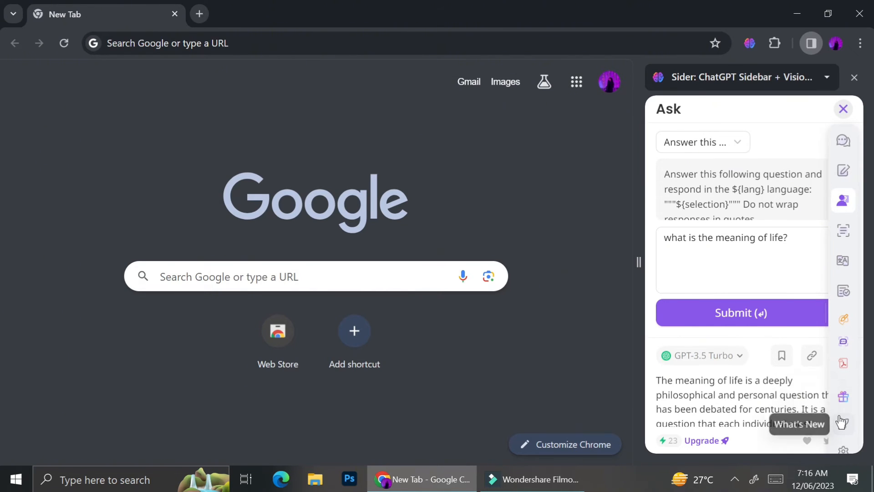
pyautogui.moveTo(845, 360)
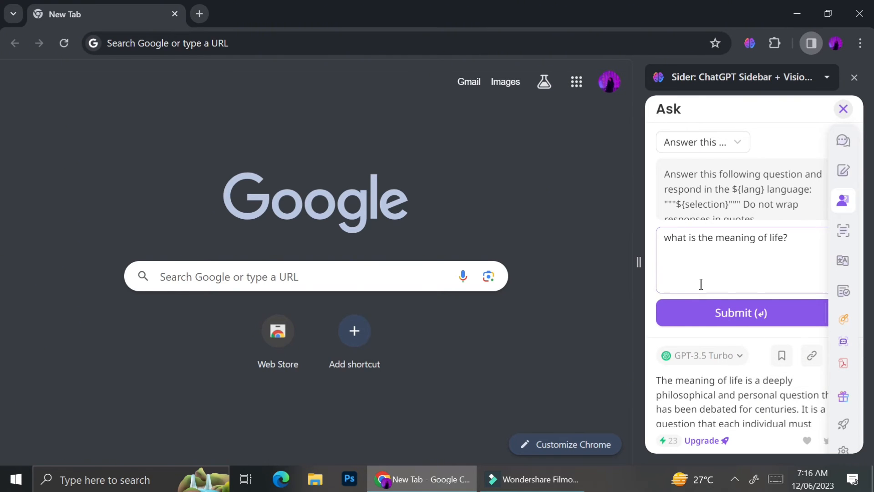
pyautogui.click(315, 276)
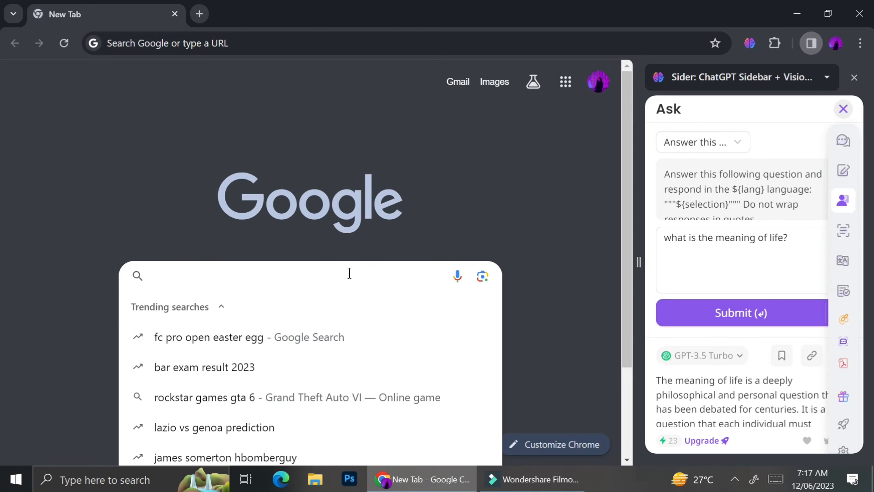
# Search Google for 'fun facts about chocolate' and close the Sider sidebar.
pyautogui.write('fun facts')
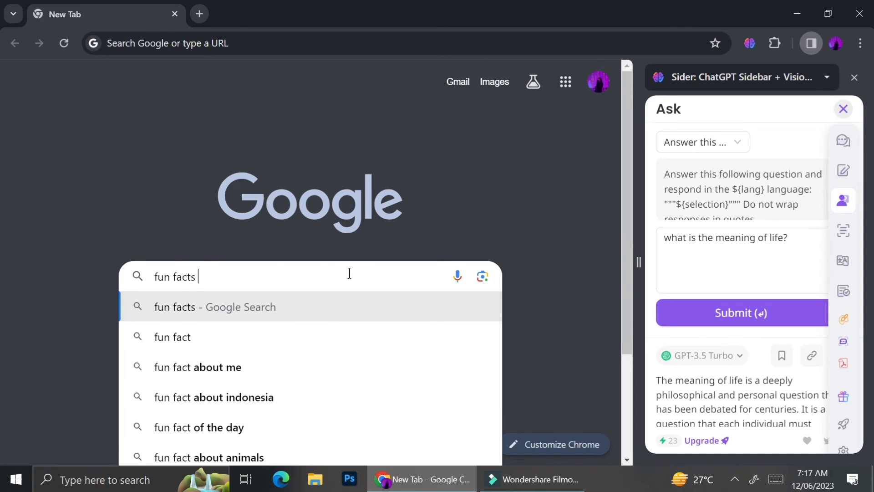
pyautogui.write('about chocolate')
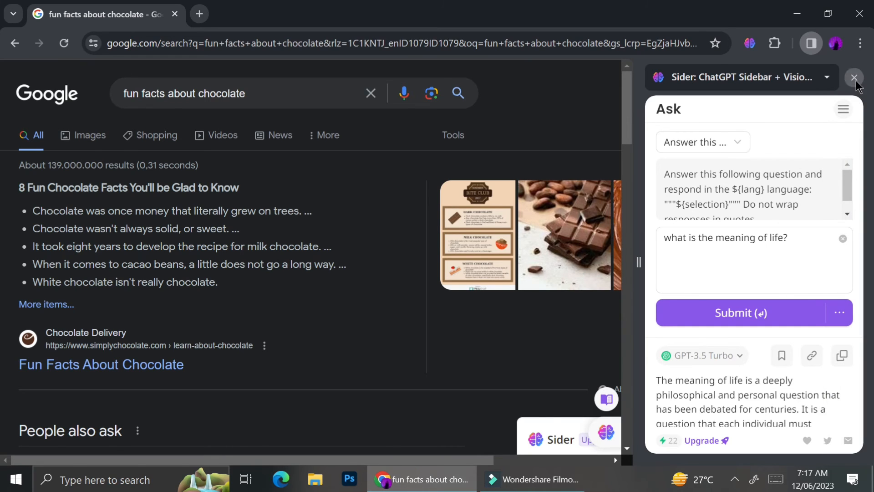
pyautogui.click(854, 77)
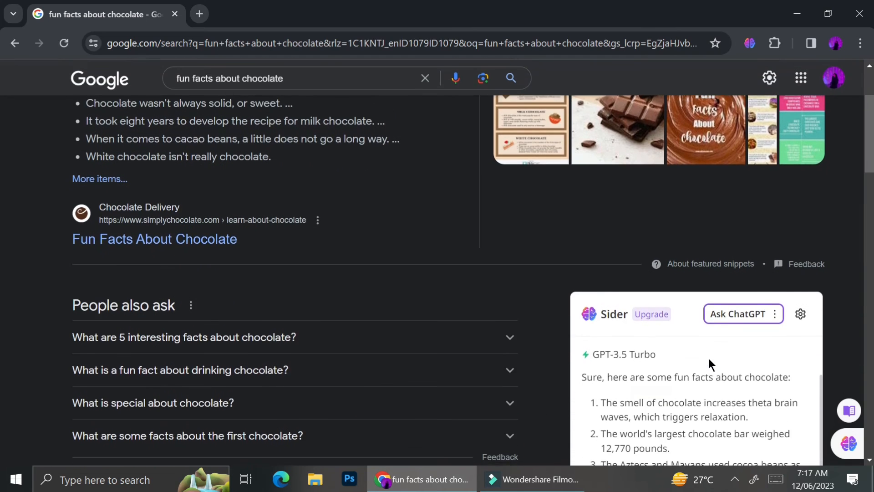
# Read Sider's GPT-3.5 answer card with four chocolate facts and two links beside the results.
pyautogui.scroll(-3)
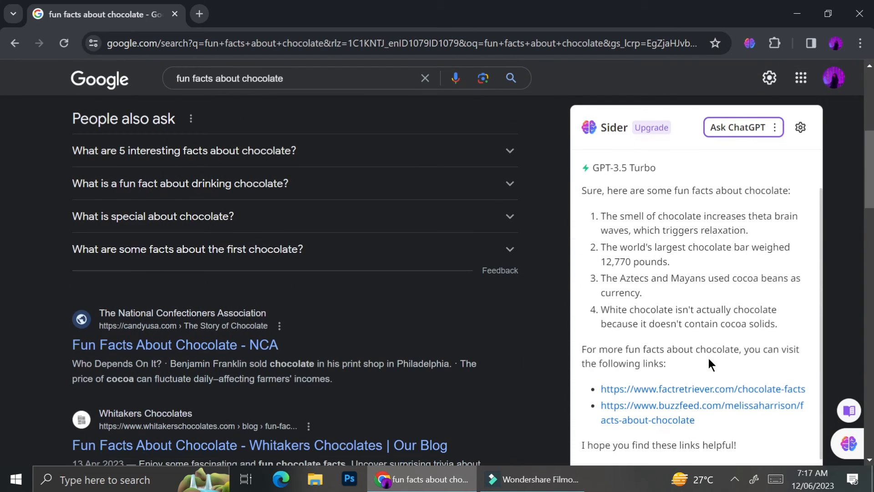
pyautogui.scroll(-3)
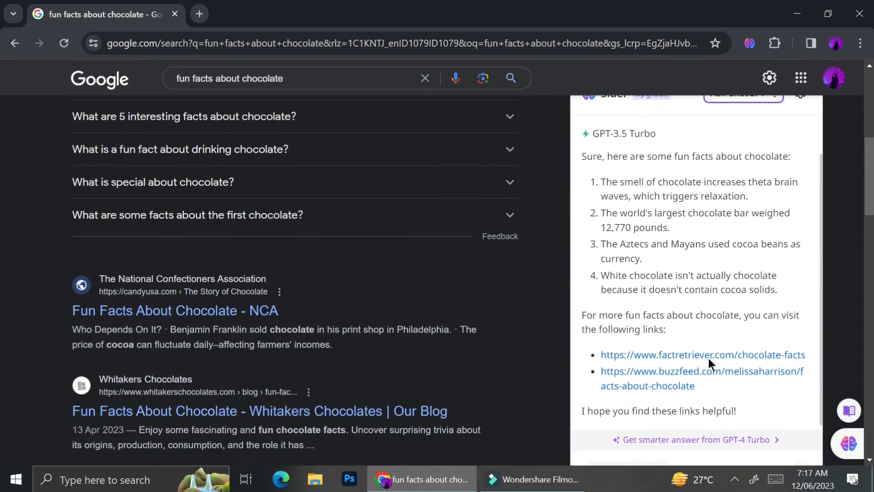
pyautogui.scroll(3)
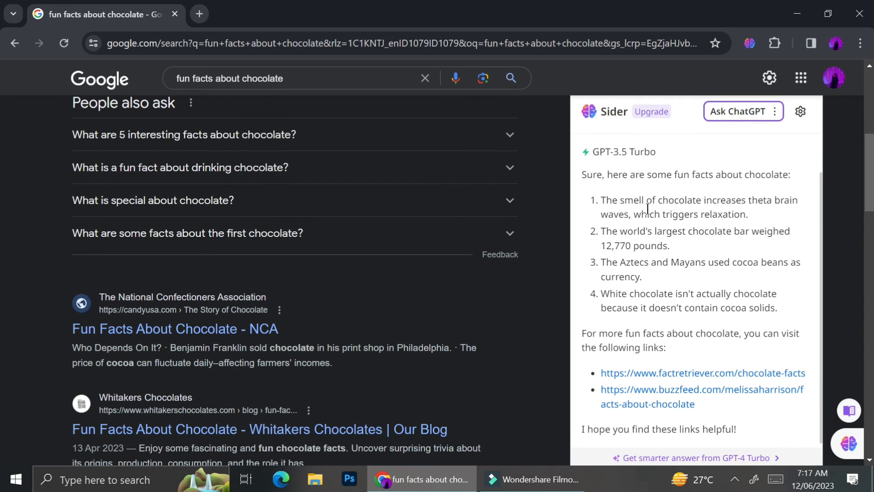
pyautogui.scroll(3)
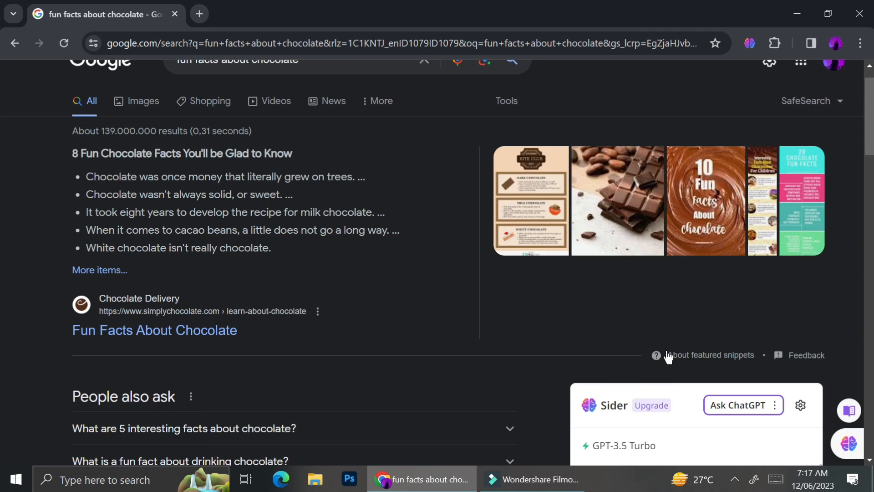
pyautogui.scroll(-3)
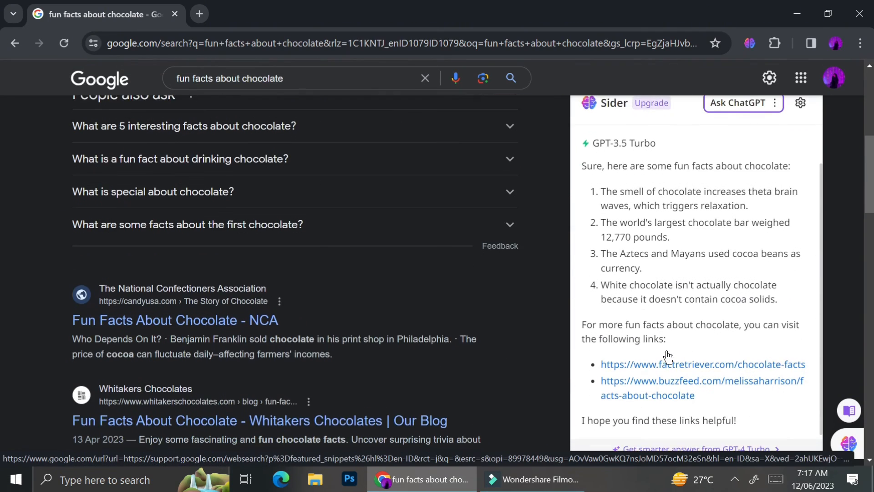
pyautogui.scroll(-3)
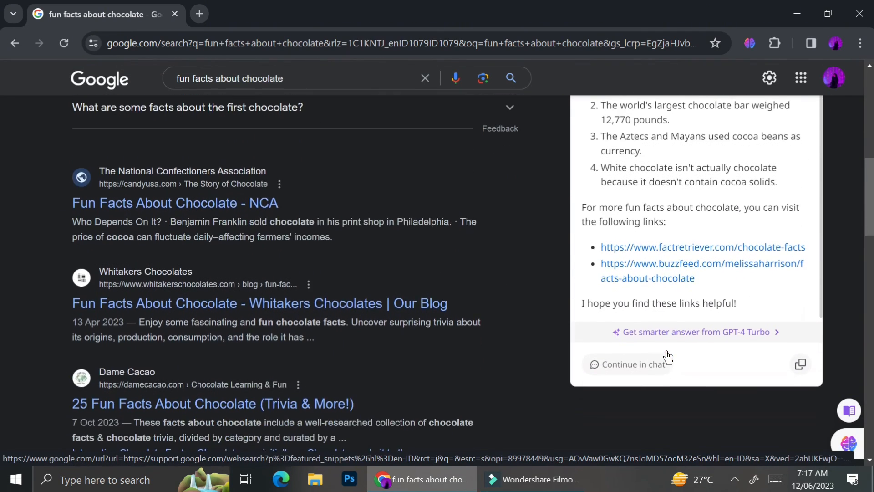
pyautogui.scroll(3)
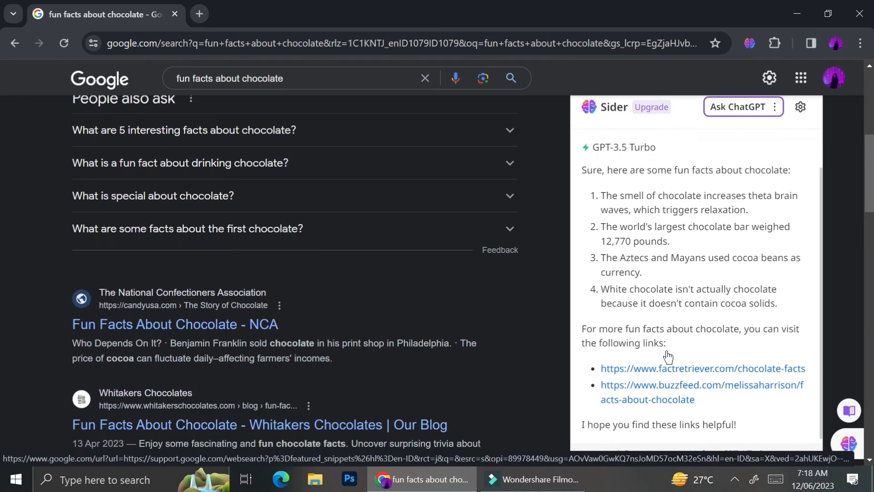
pyautogui.moveTo(675, 368)
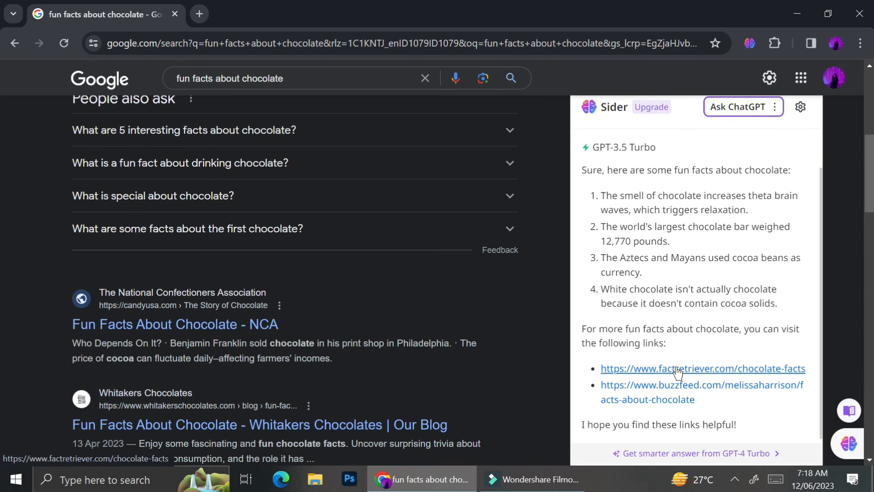
pyautogui.scroll(-3)
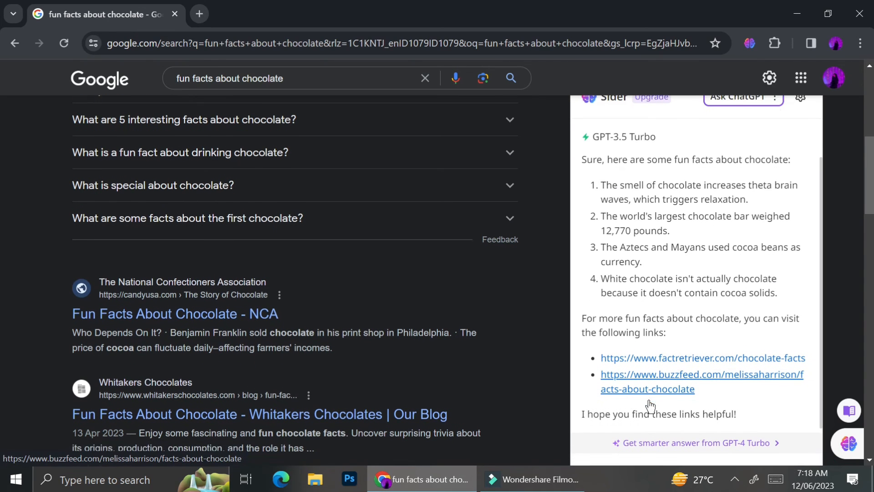
pyautogui.scroll(3)
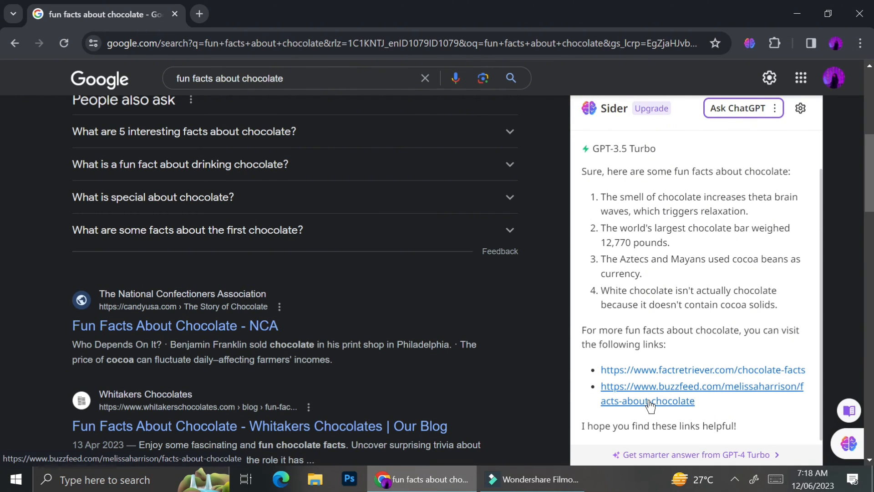
pyautogui.moveTo(738, 108)
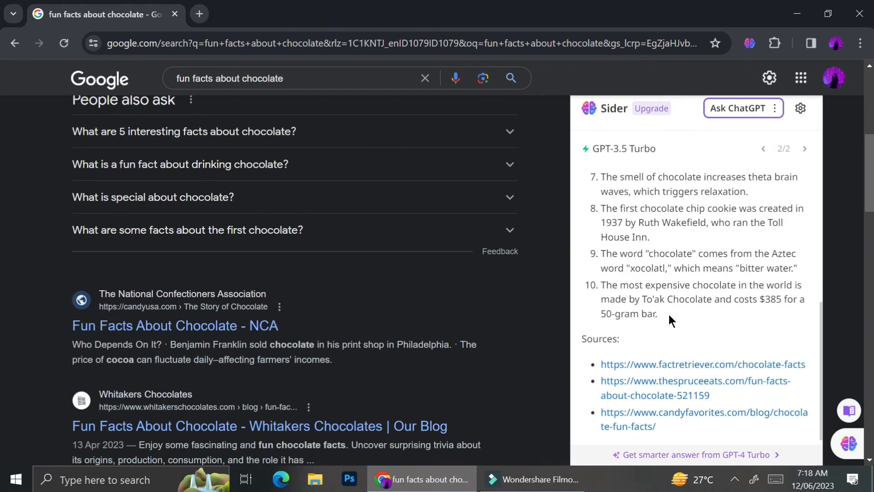
# Scroll through the regenerated answer 2 of 2 listing ten chocolate facts with sources.
pyautogui.scroll(3)
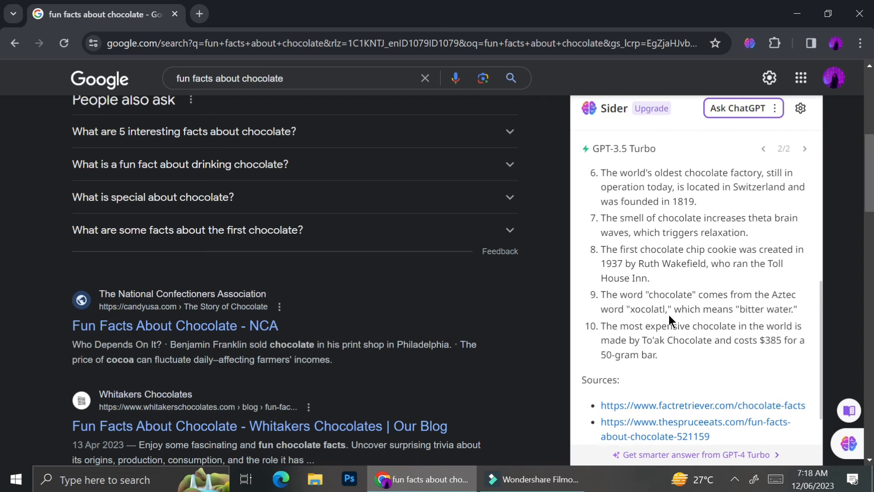
pyautogui.scroll(3)
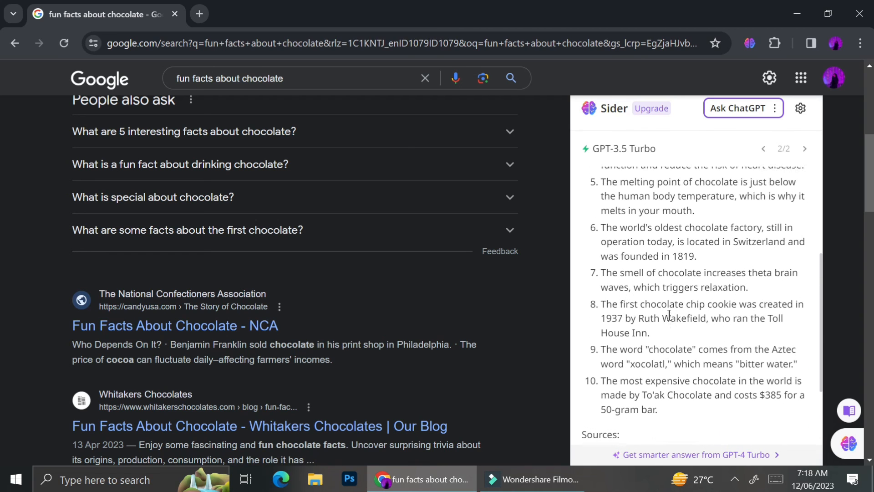
pyautogui.scroll(3)
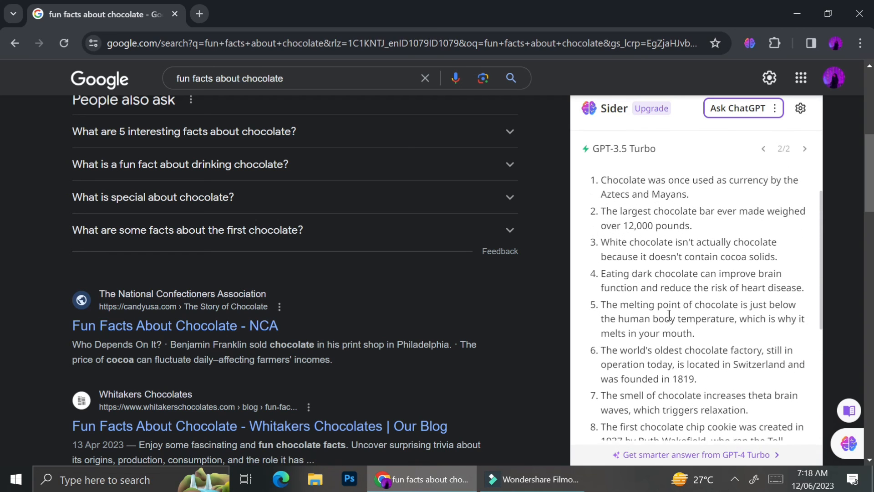
pyautogui.scroll(3)
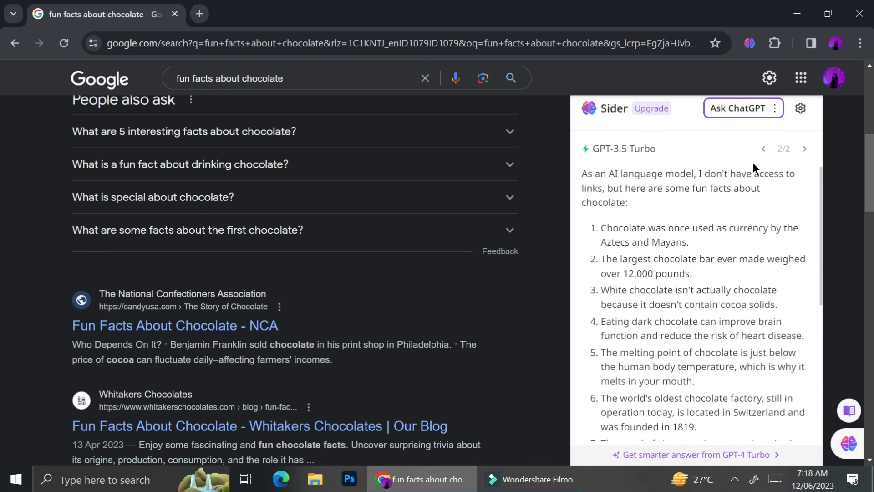
pyautogui.moveTo(777, 107)
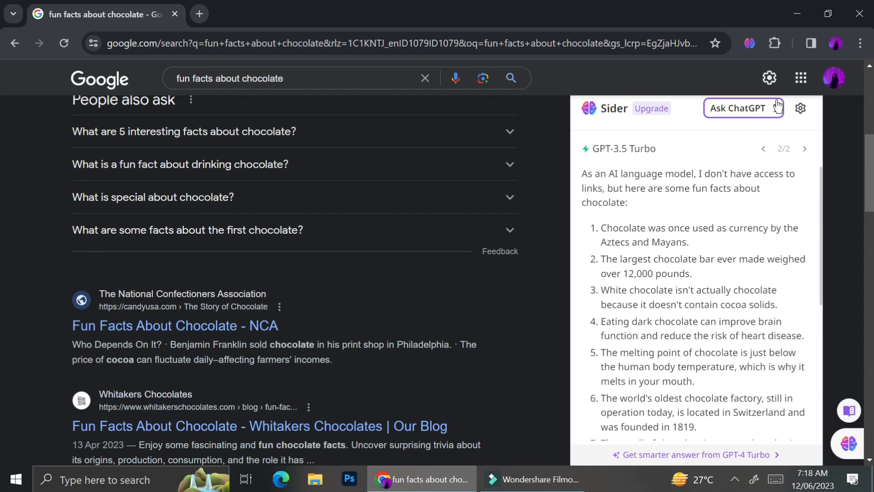
pyautogui.click(776, 109)
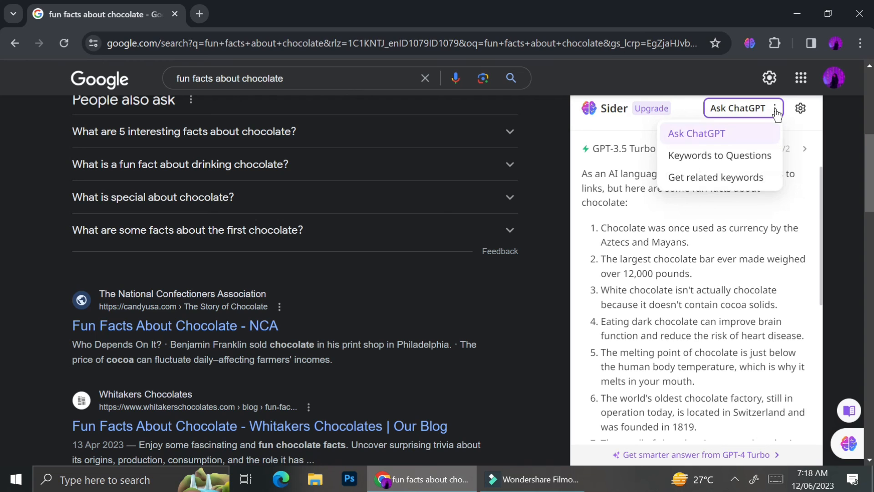
pyautogui.click(697, 132)
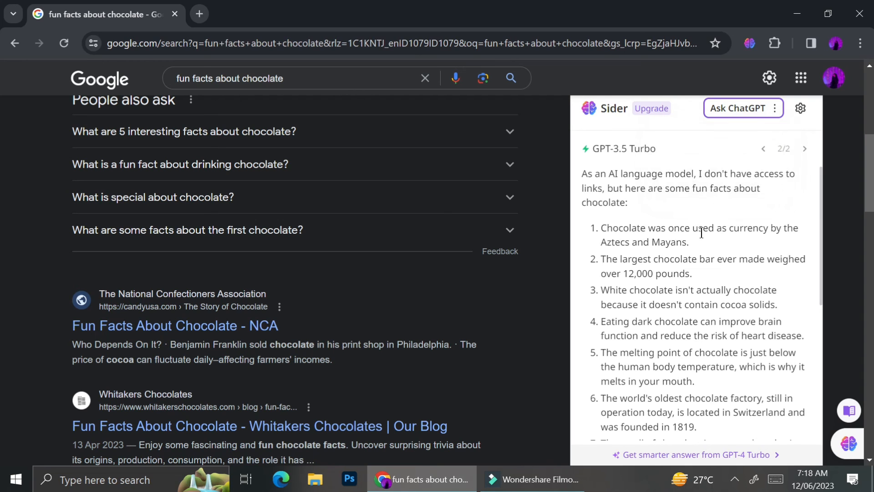
pyautogui.scroll(-3)
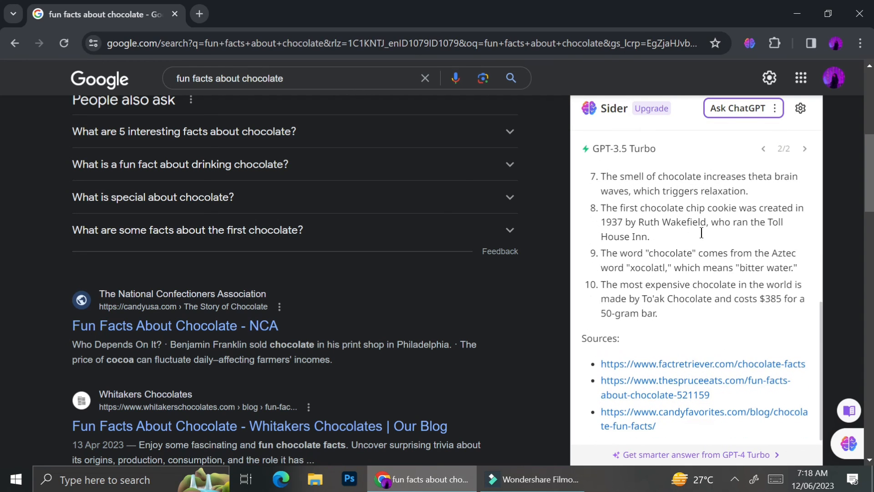
pyautogui.moveTo(702, 237)
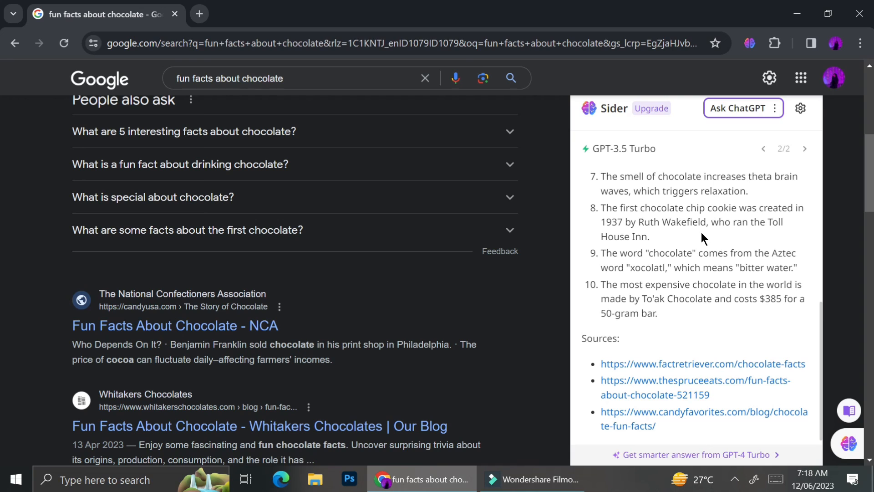
pyautogui.moveTo(498, 197)
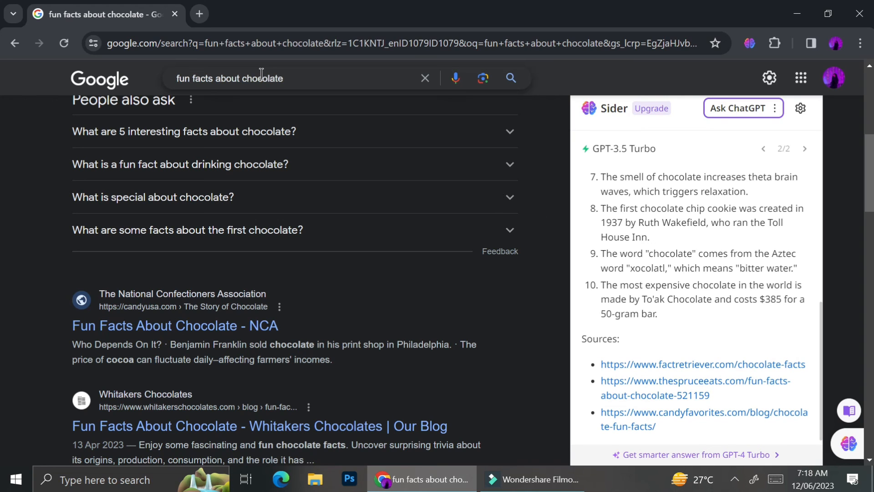
pyautogui.moveTo(590, 134)
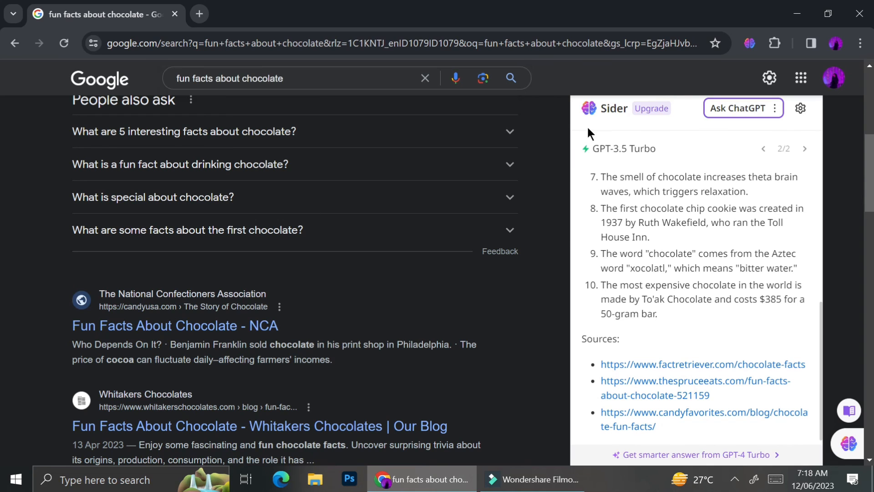
pyautogui.moveTo(405, 284)
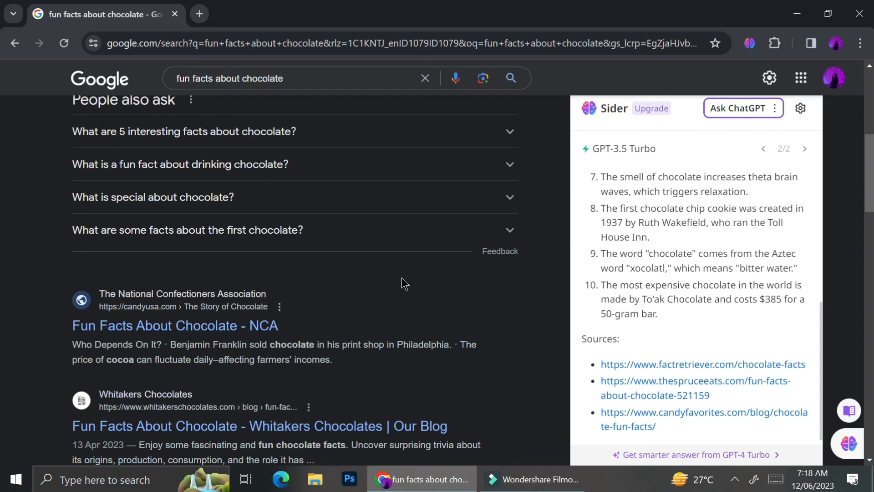